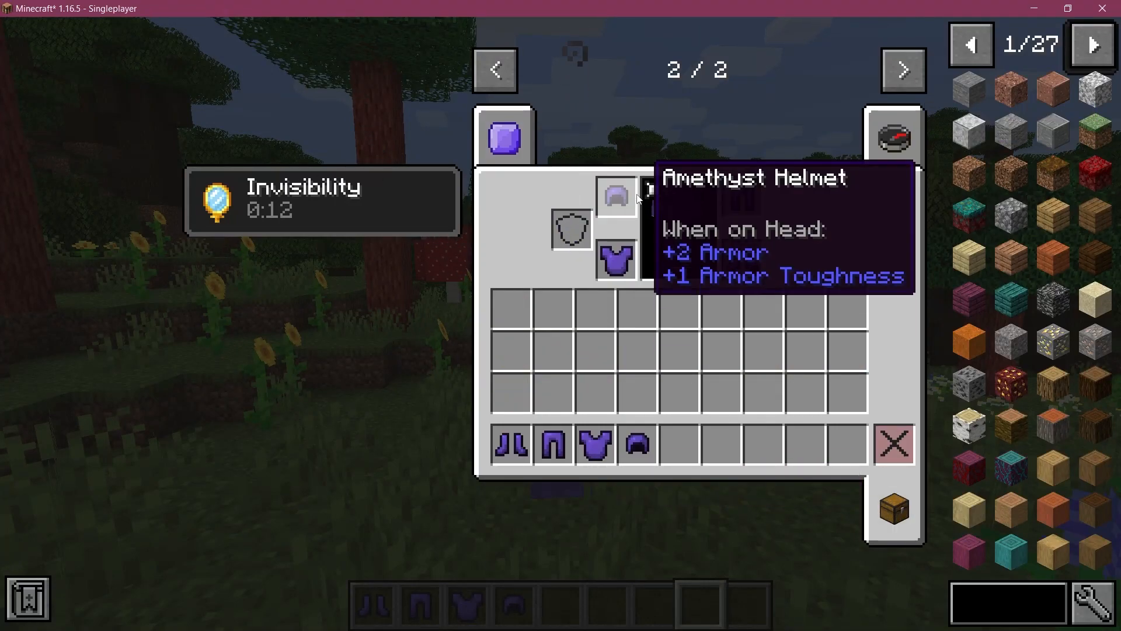
Leave Minecraft with the amethyst armor equipped and return to the ModItems code
key("alt+tab")
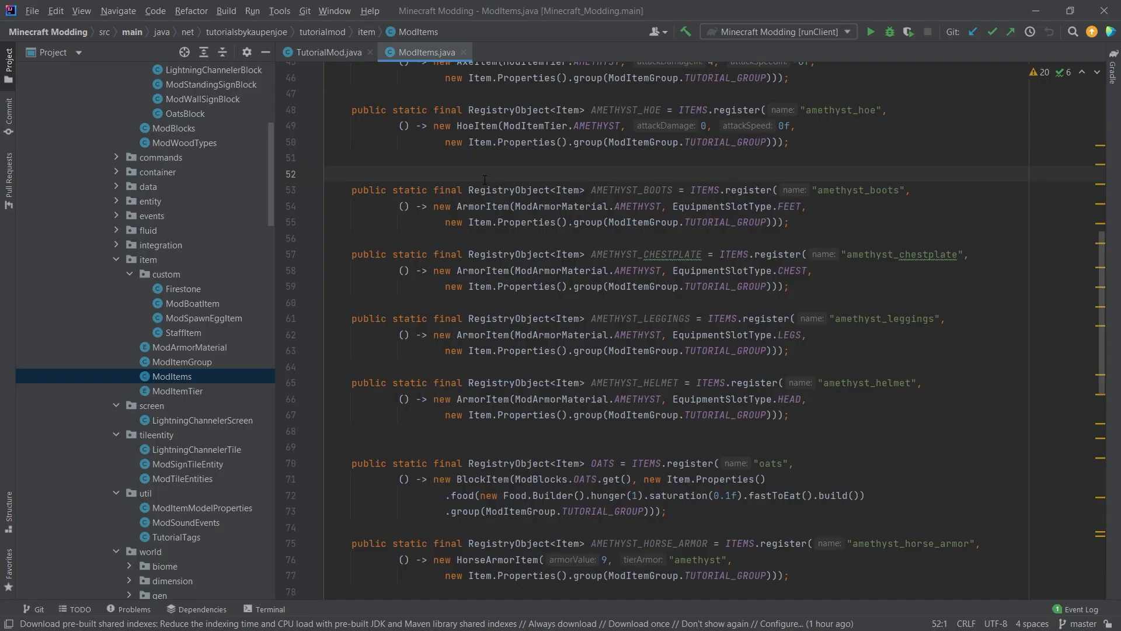
Place the prepared ModArmorItem.java file into the item/custom package
left_click(330, 174)
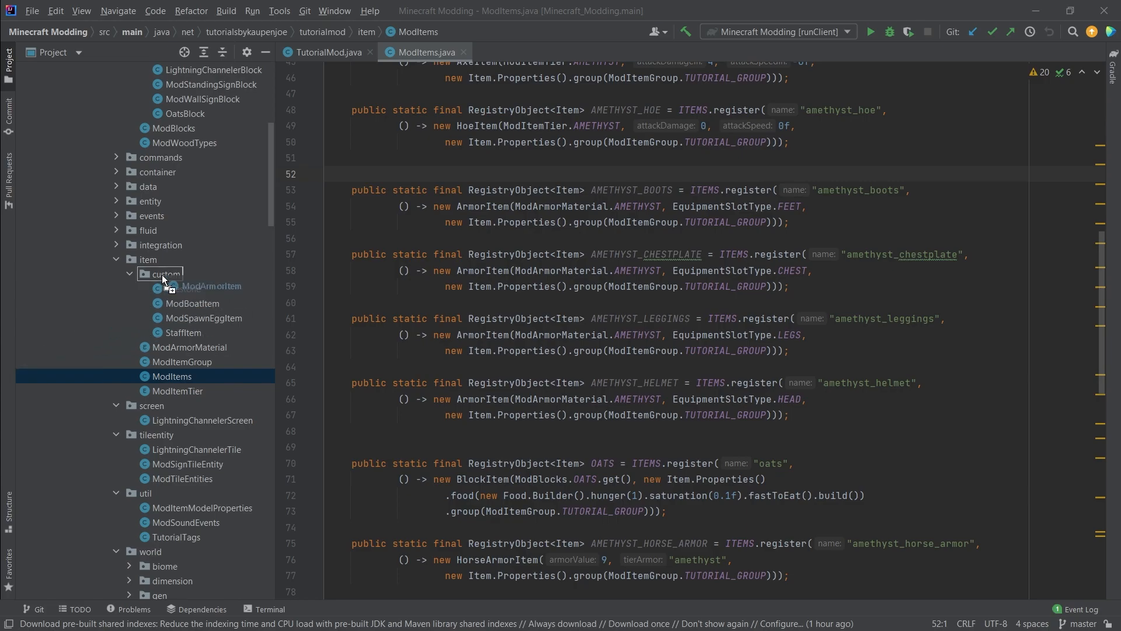
Open the ModArmorItem class from the project tree and add the new file to Git
double_click(209, 286)
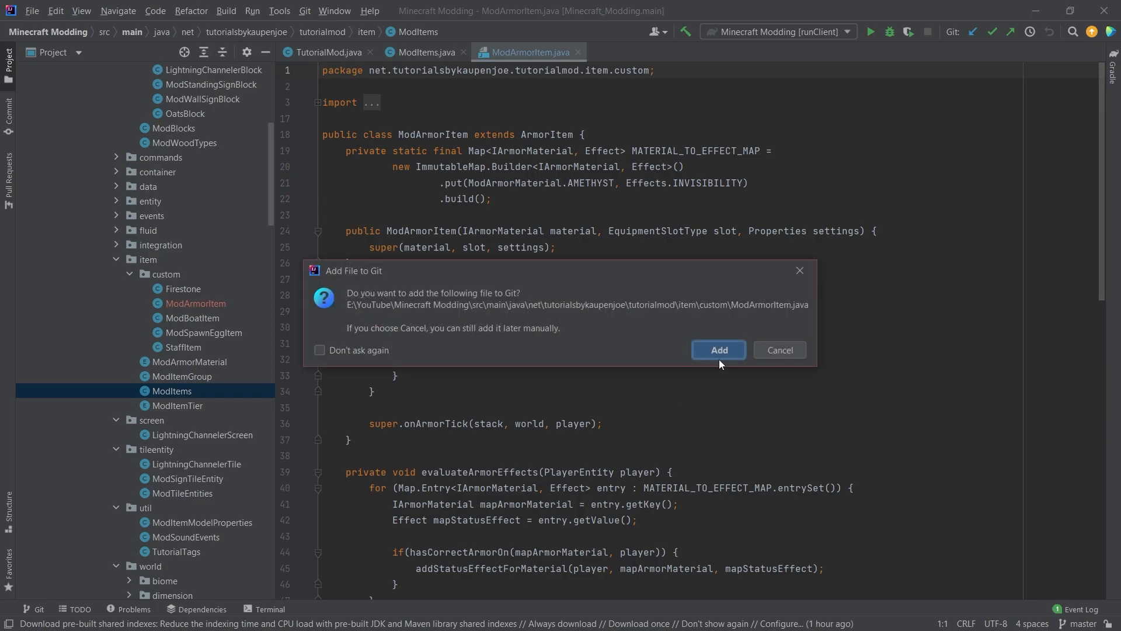
left_click(718, 350)
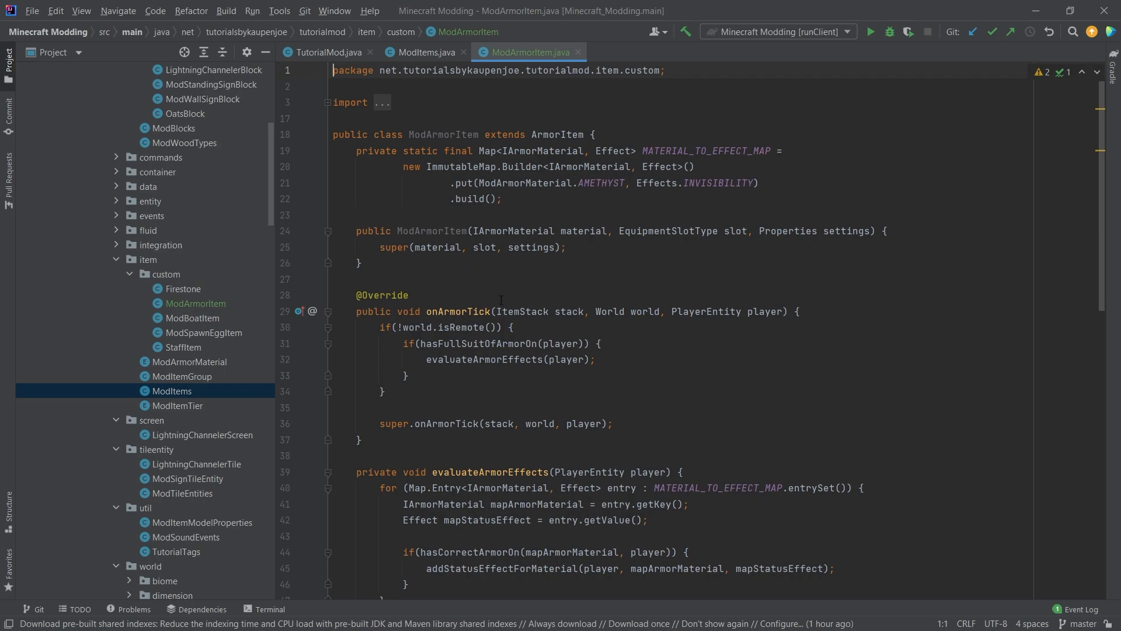
mouse_move(308, 342)
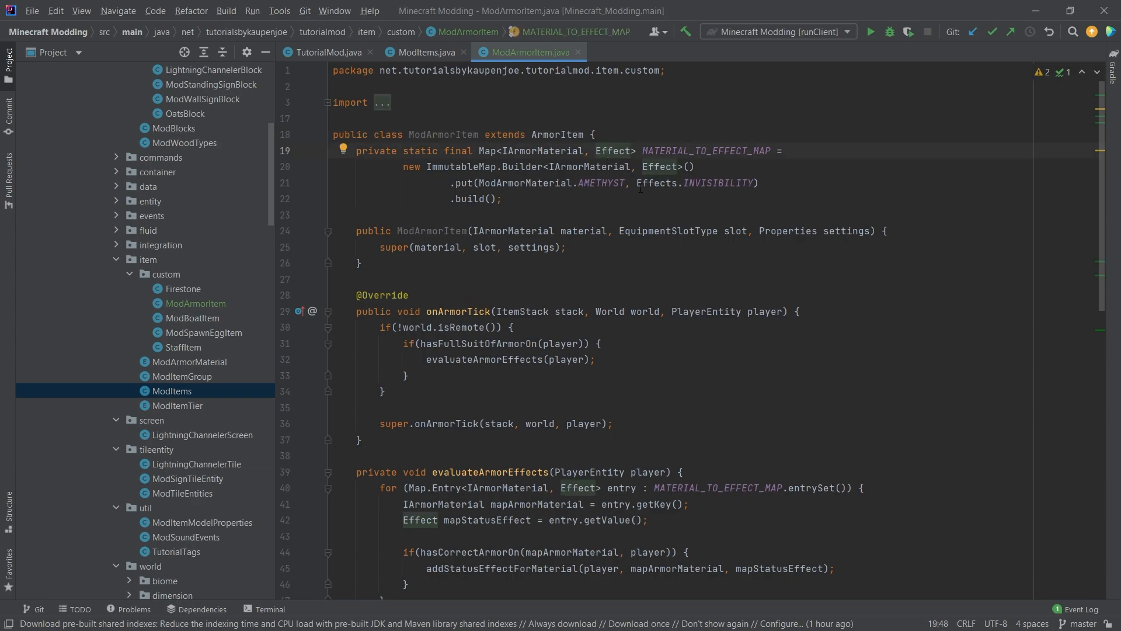
left_click(760, 182)
type(".put(ArmorMaterial.GOLD, Effe")
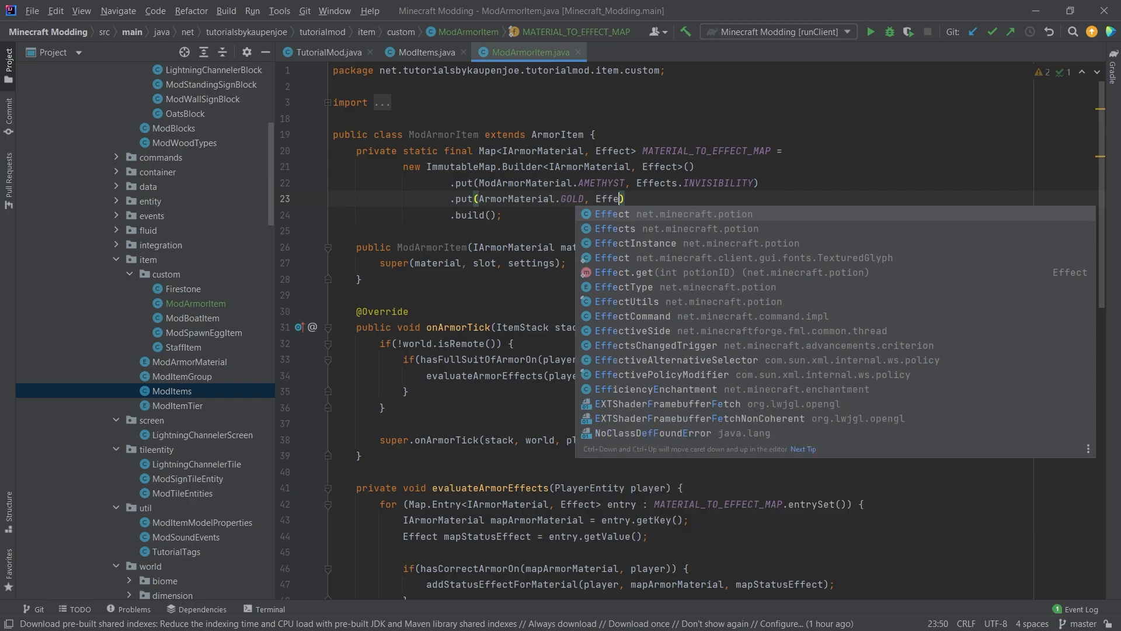
type("Effects.DOLPHINS_GRACE")
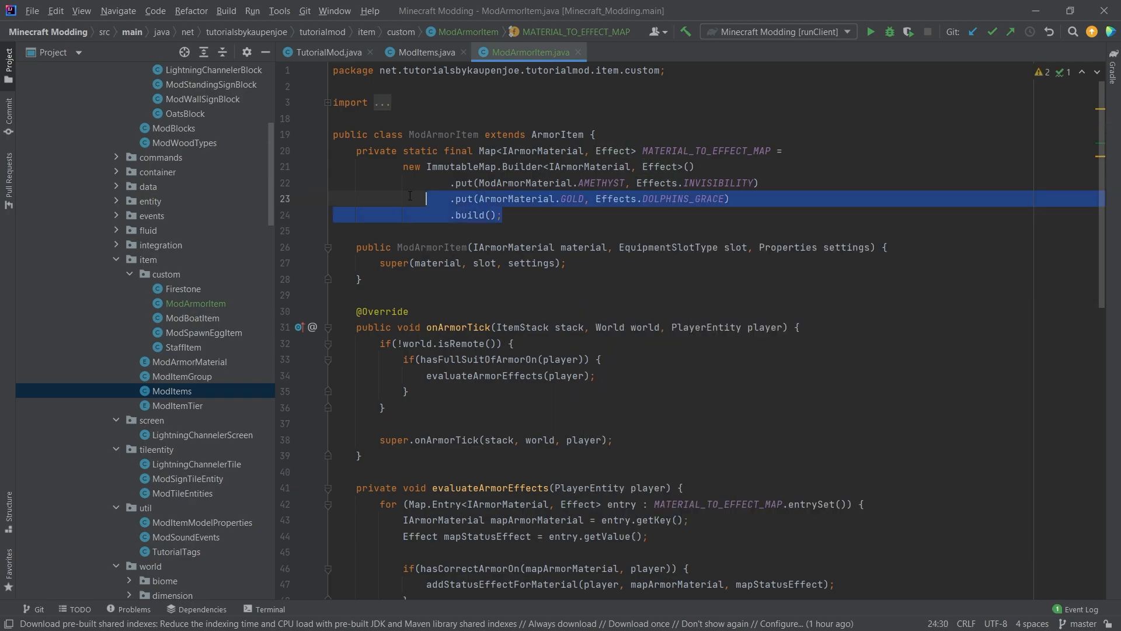
left_click(728, 199)
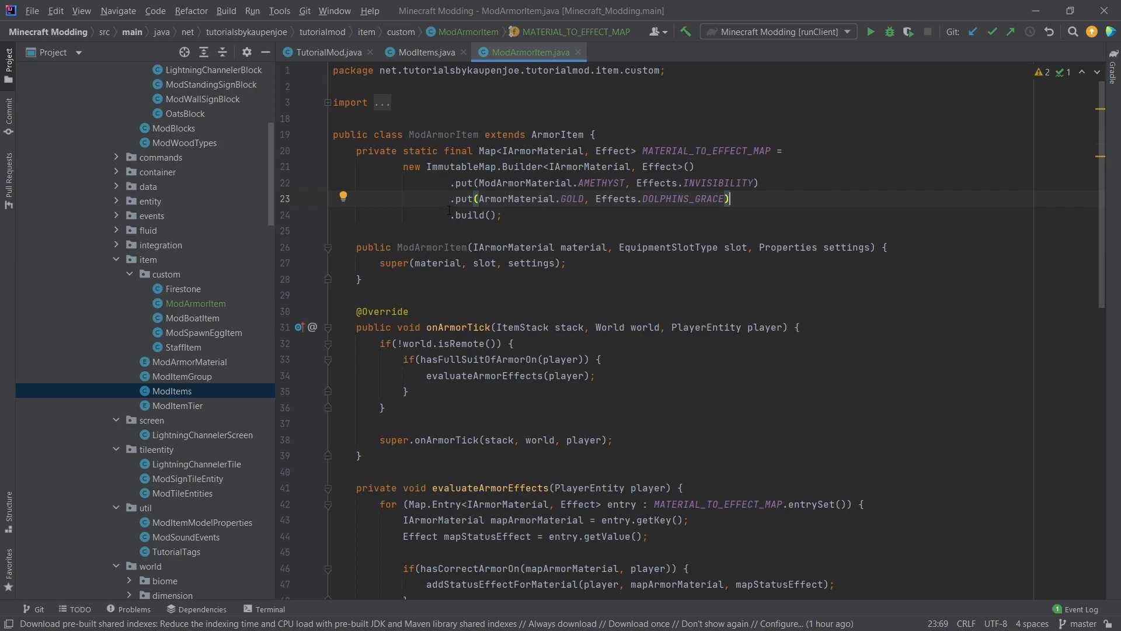
double_click(681, 198)
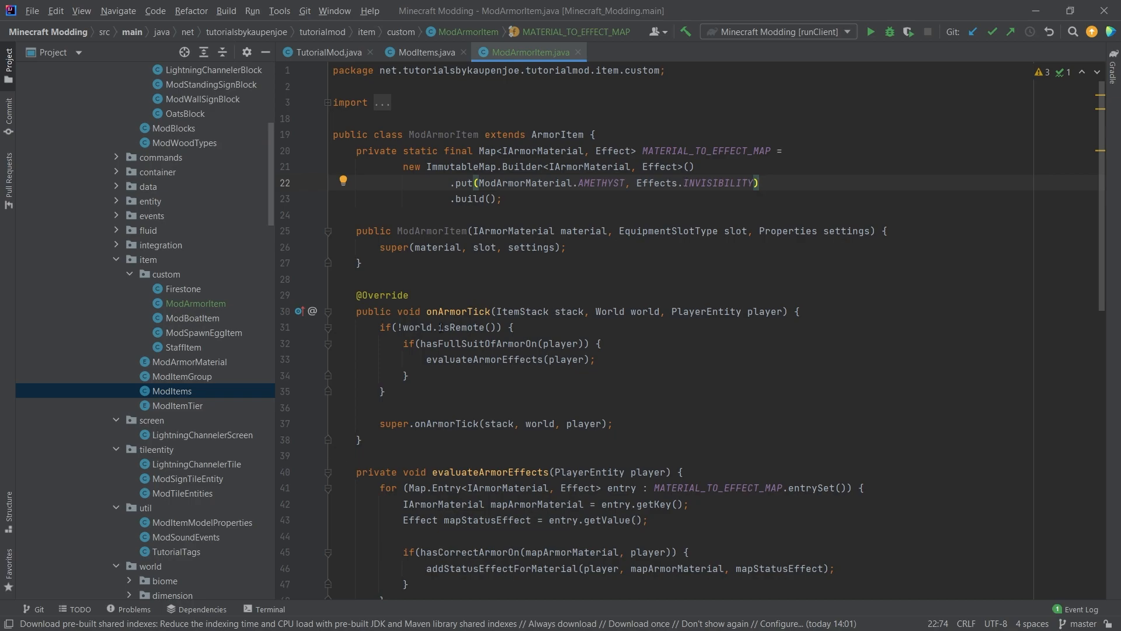
double_click(458, 310)
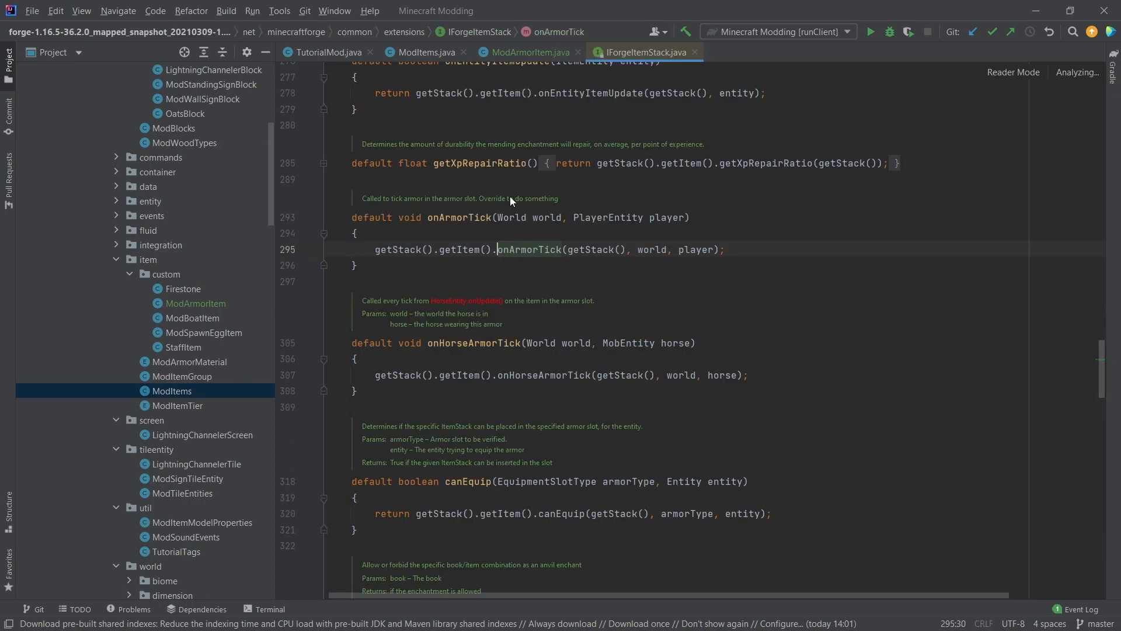
scroll("up", 3)
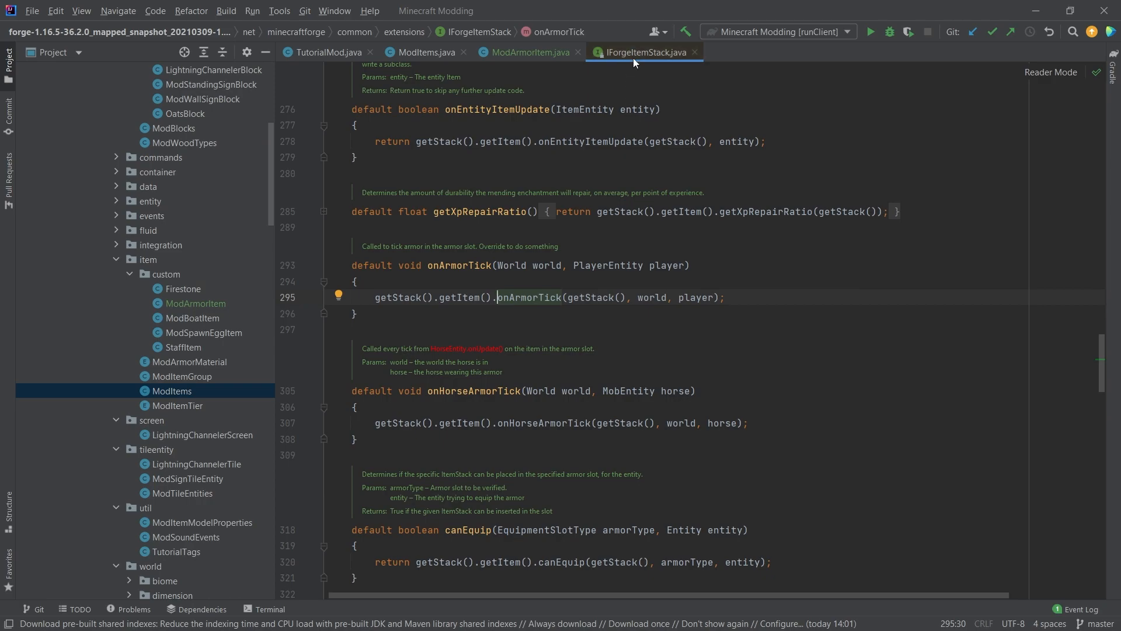
left_click(529, 51)
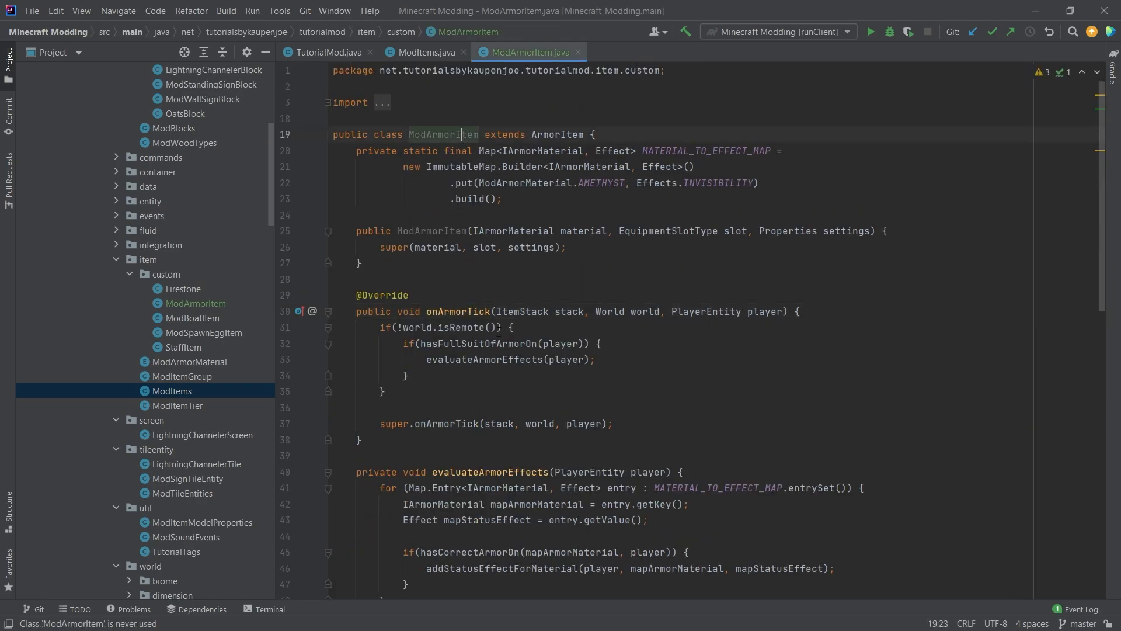
left_click(408, 294)
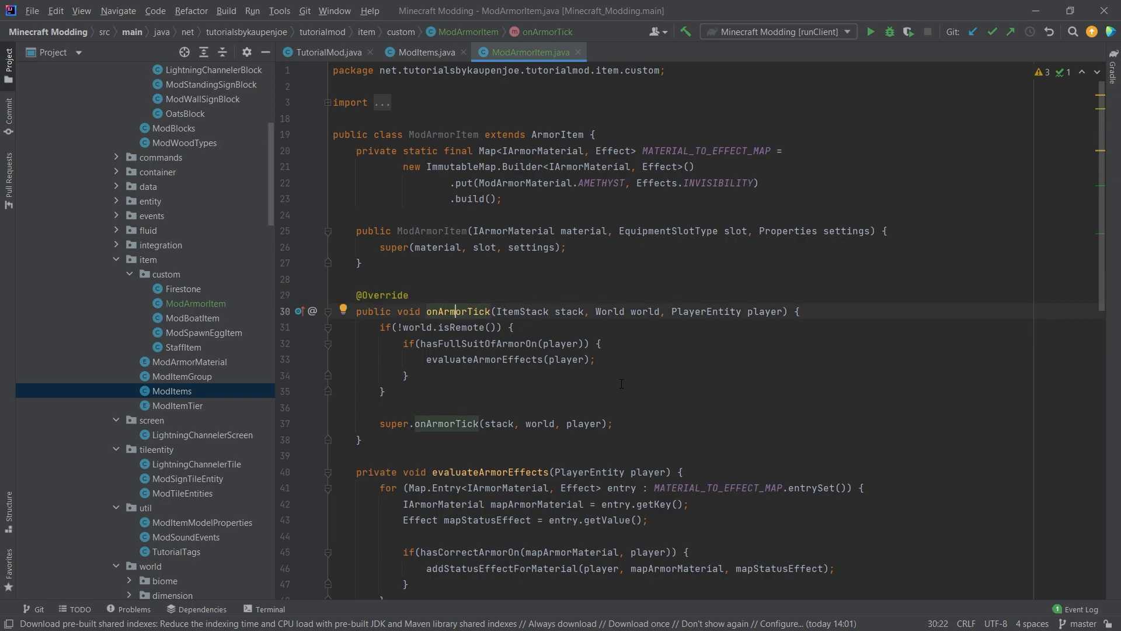
left_click(466, 343)
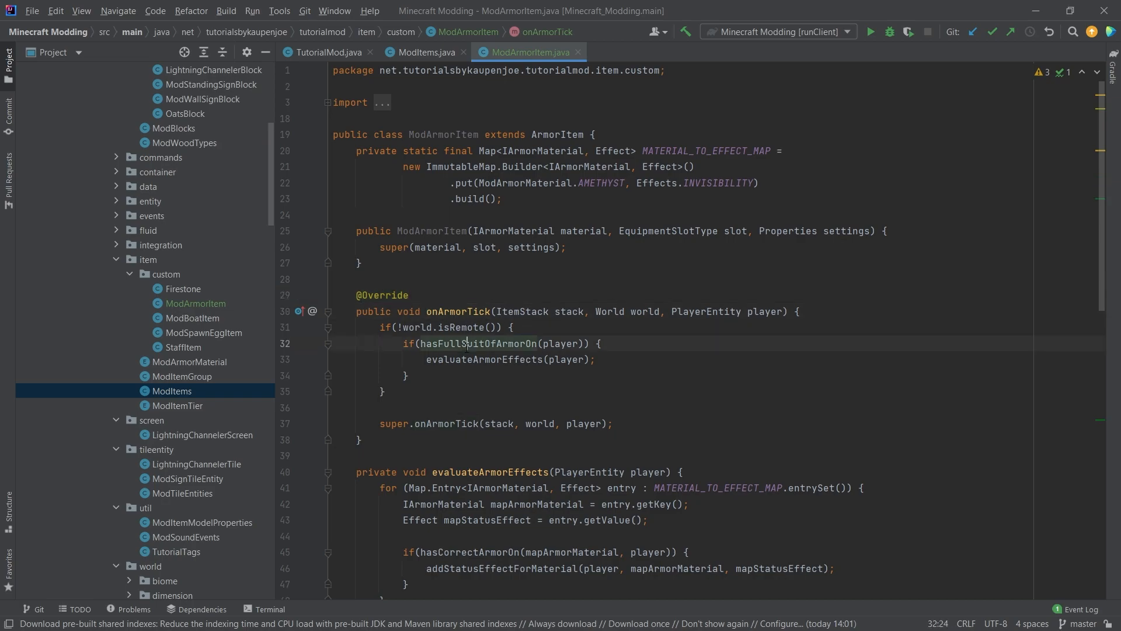
double_click(476, 343)
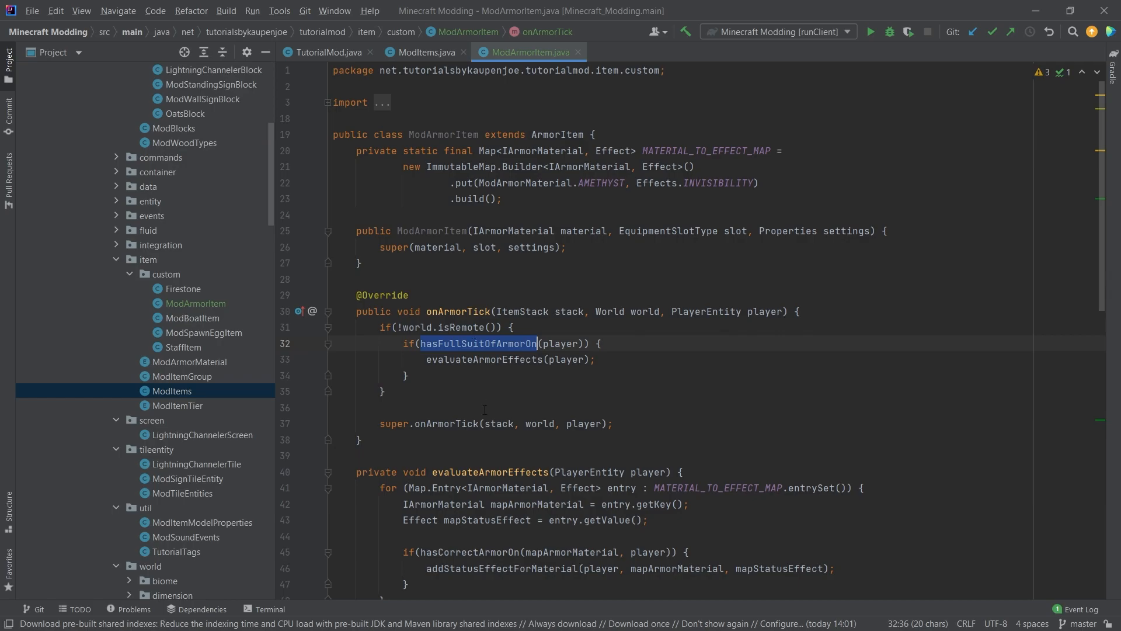
left_click(489, 343)
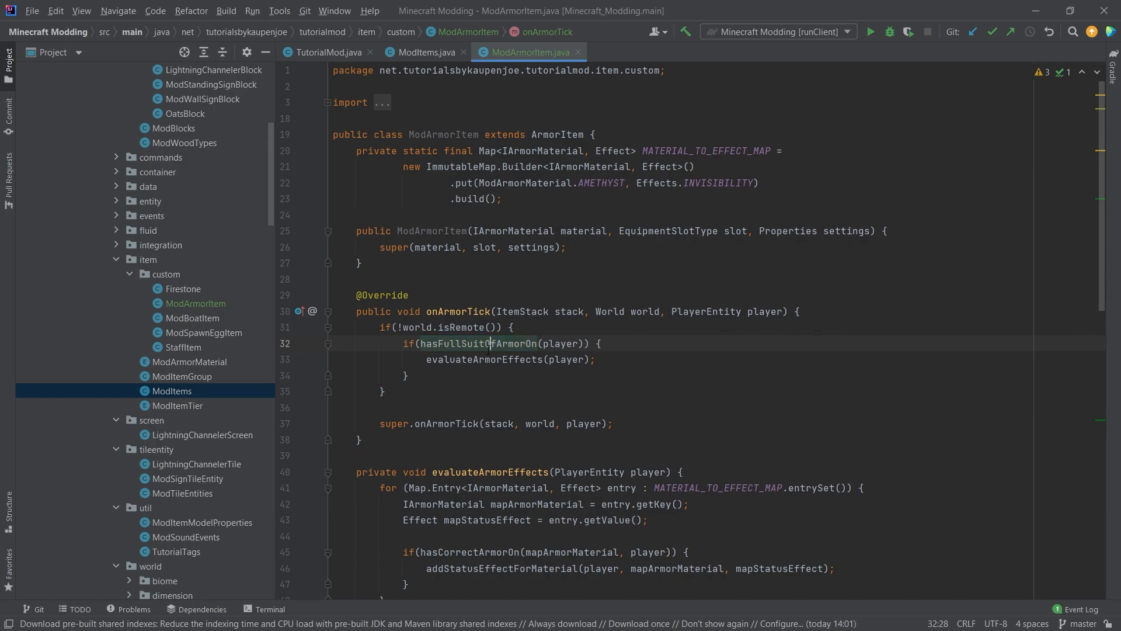
scroll("down", 3)
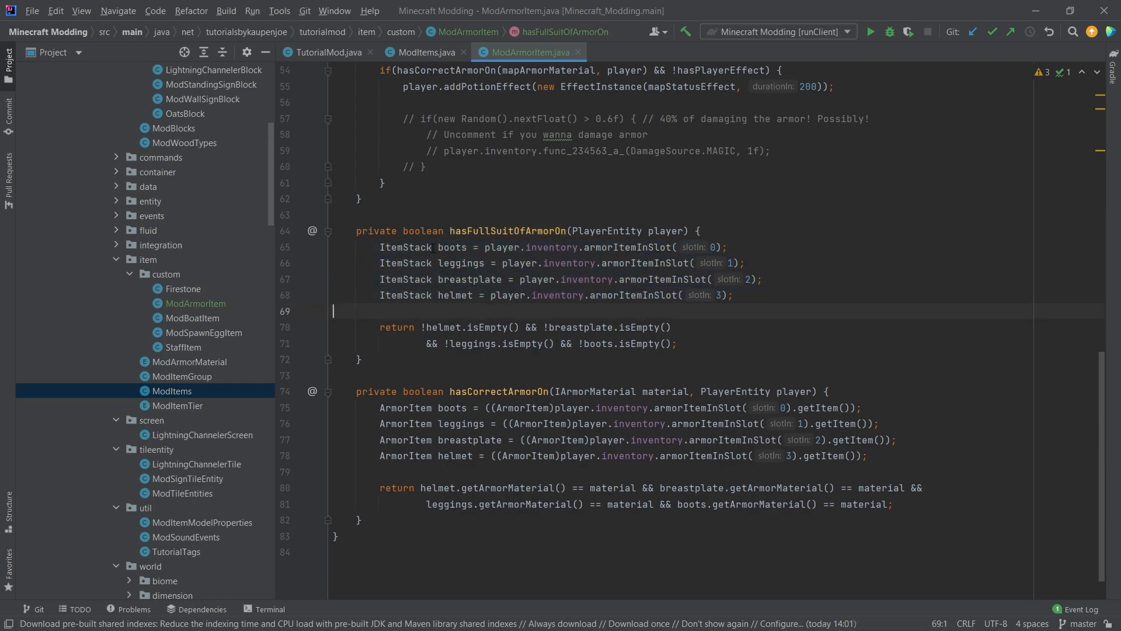
left_click(455, 247)
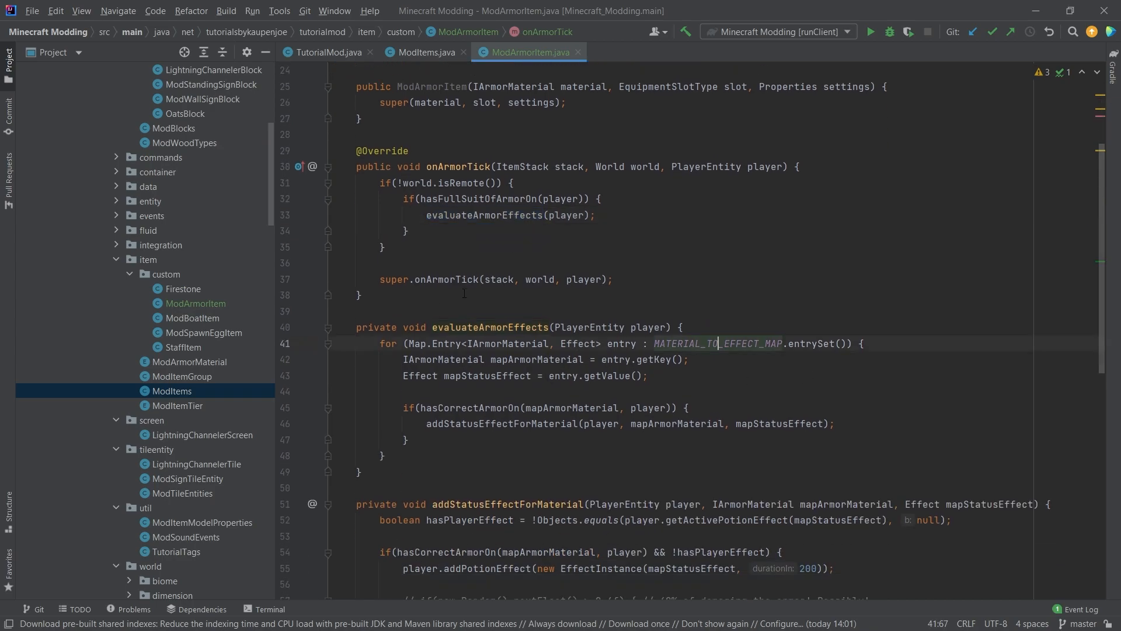
scroll("up", 3)
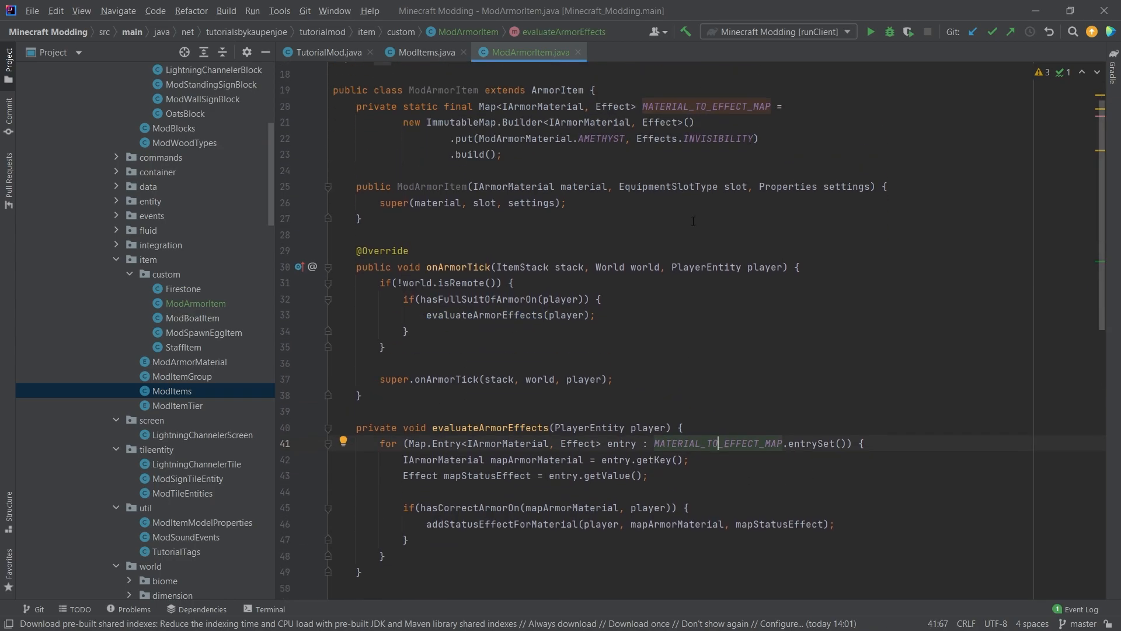
scroll("down", 3)
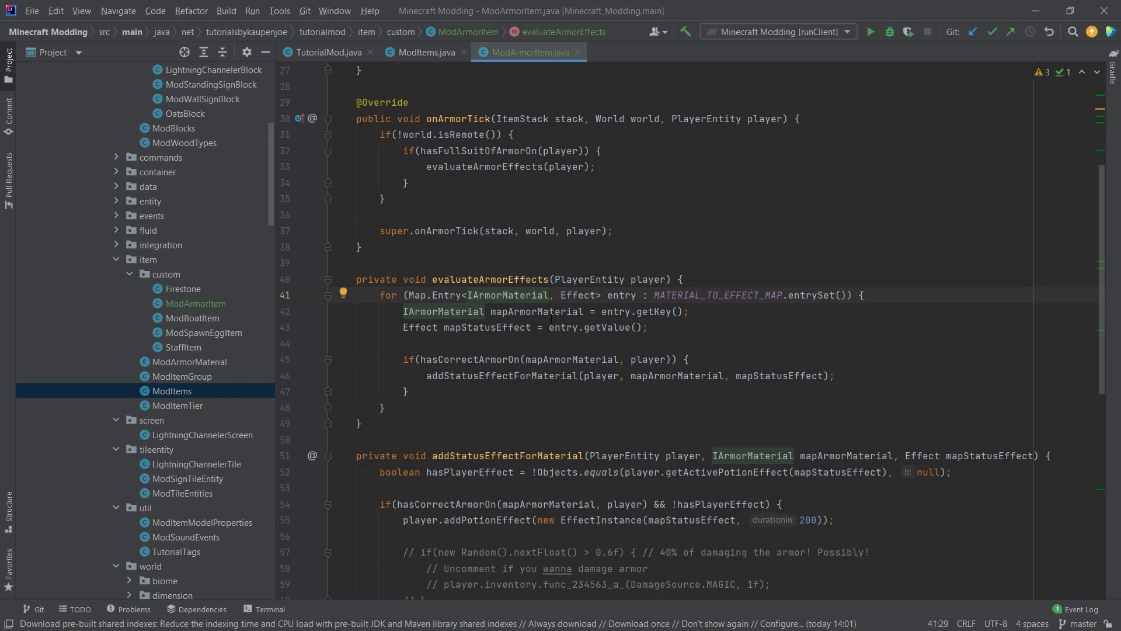
left_click(530, 310)
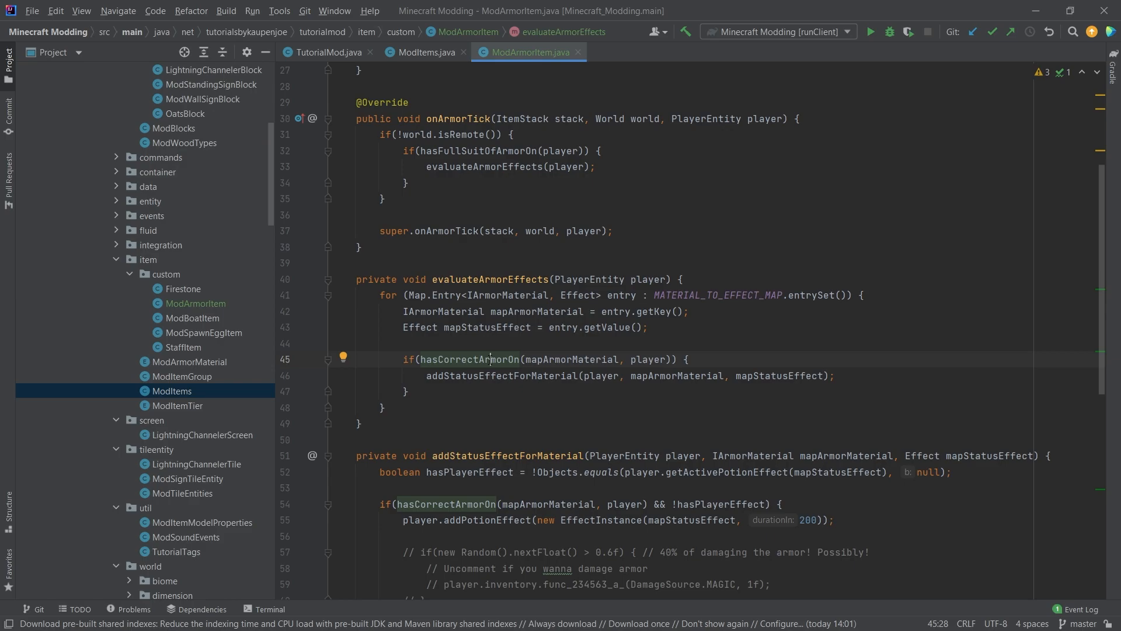
scroll("down", 3)
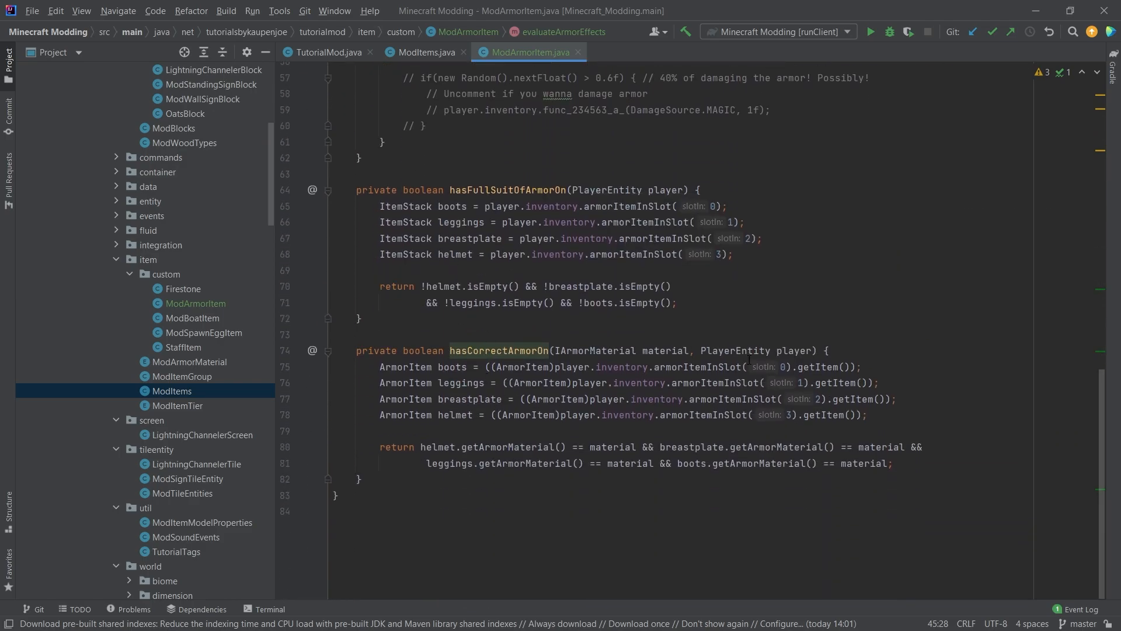
left_click(506, 446)
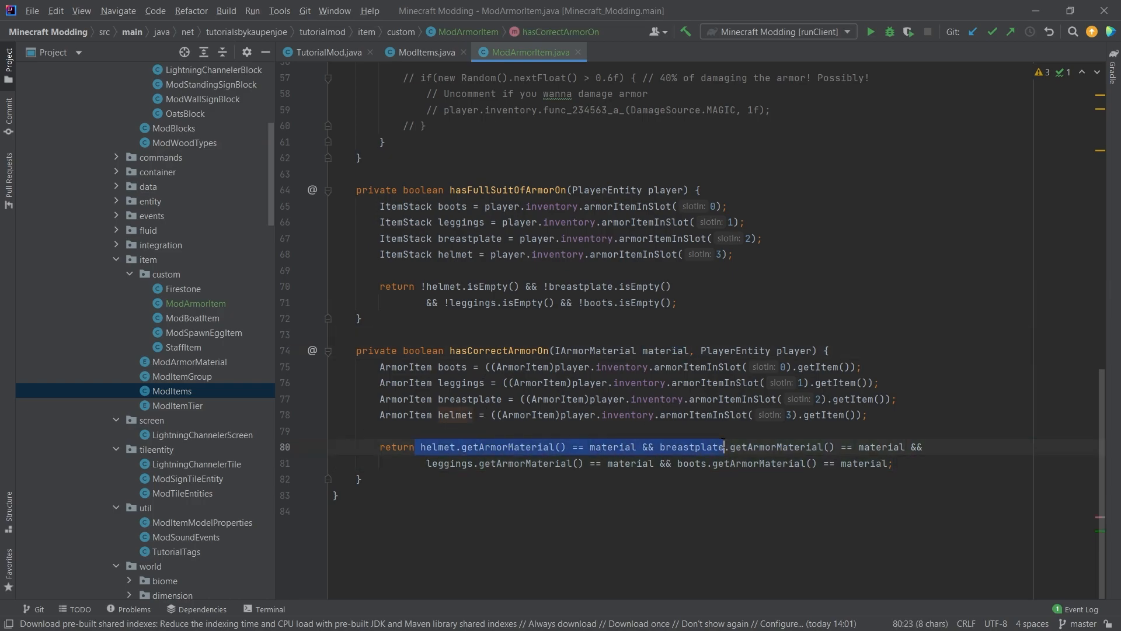
scroll("up", 3)
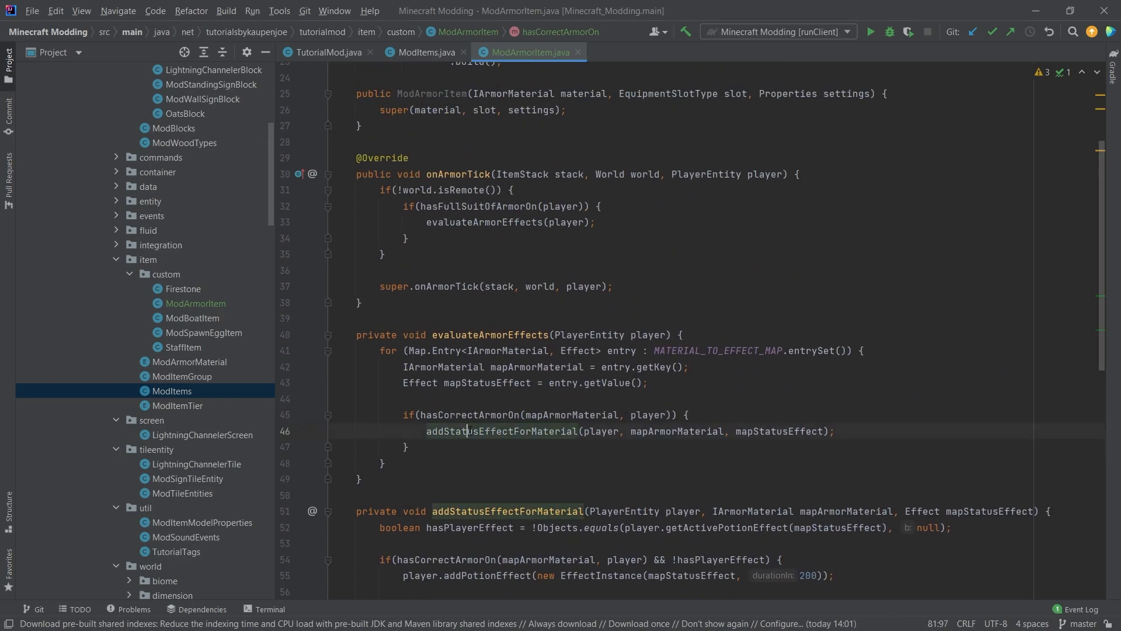
left_click(832, 431)
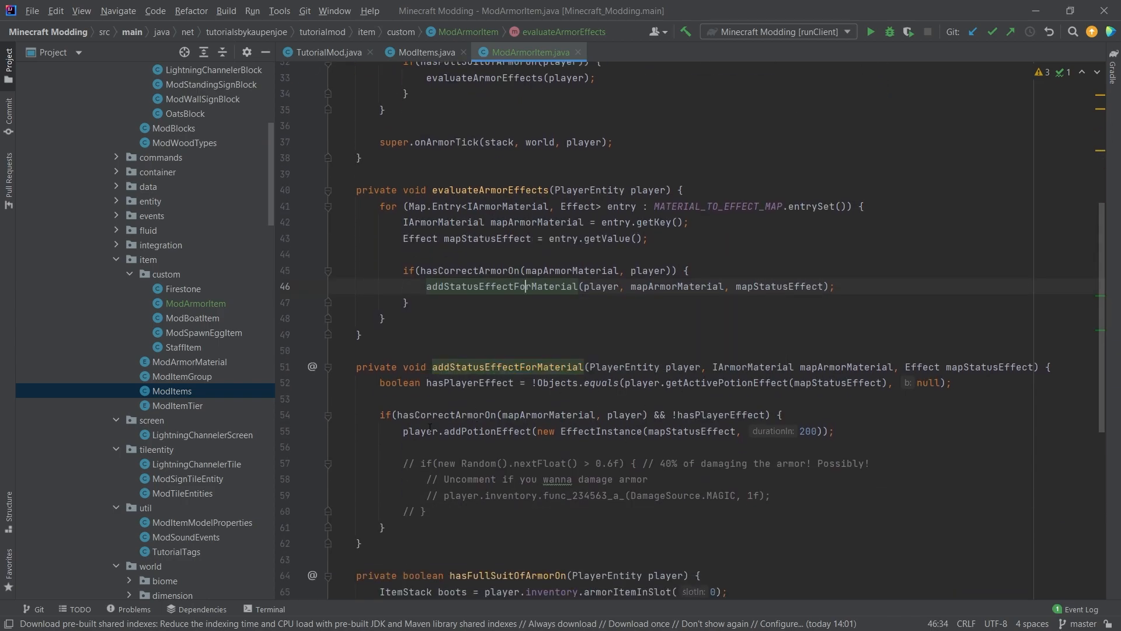
left_click(954, 383)
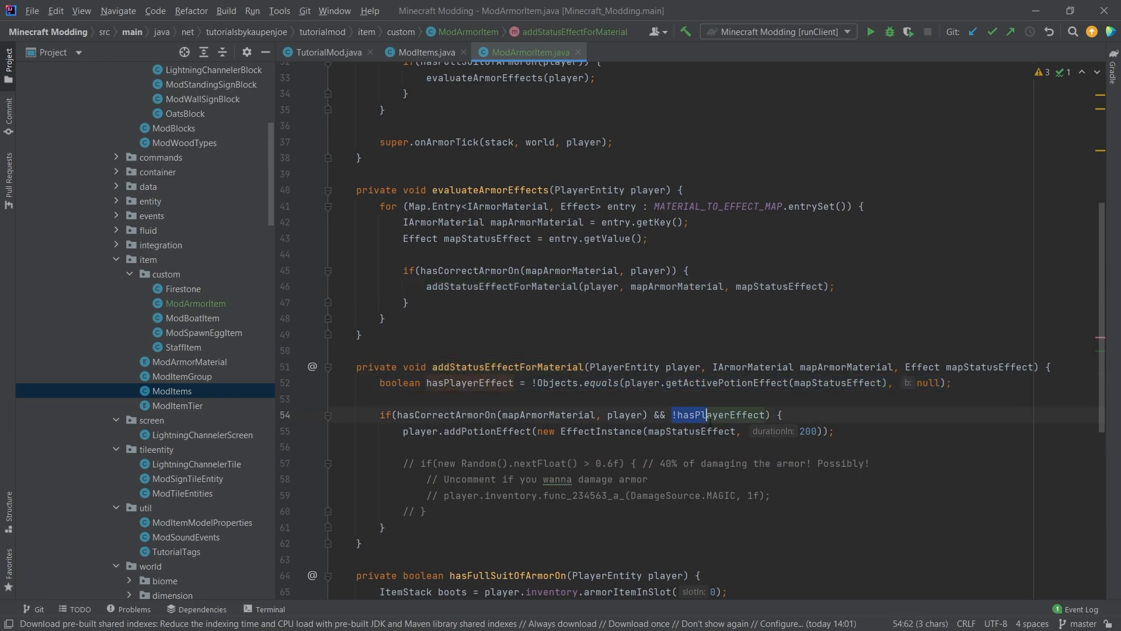
left_click(832, 431)
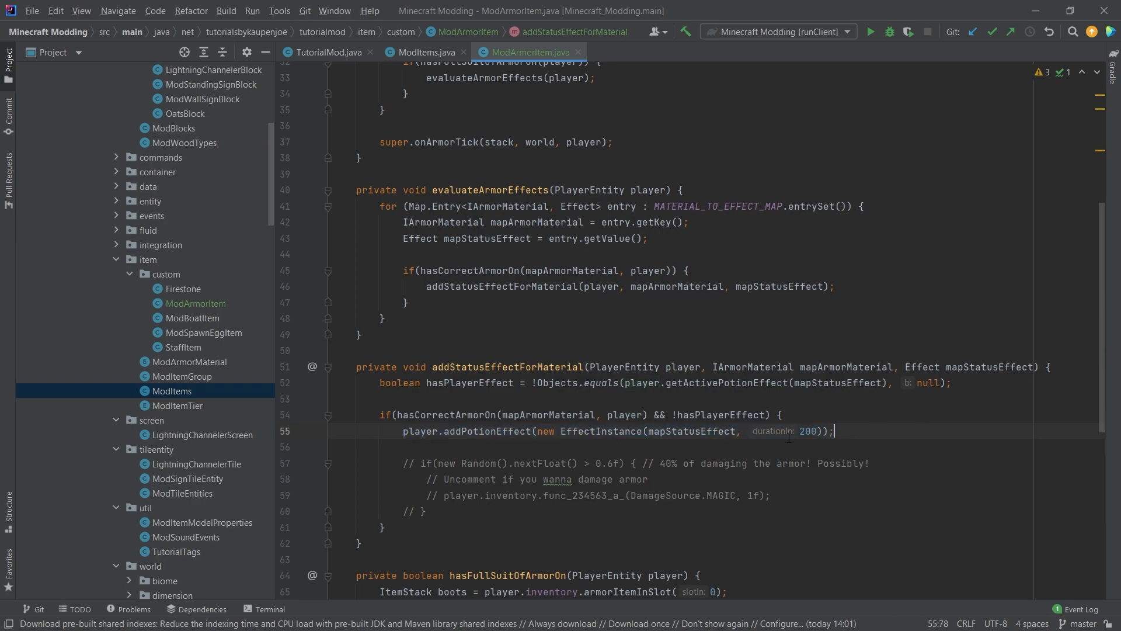
double_click(807, 431)
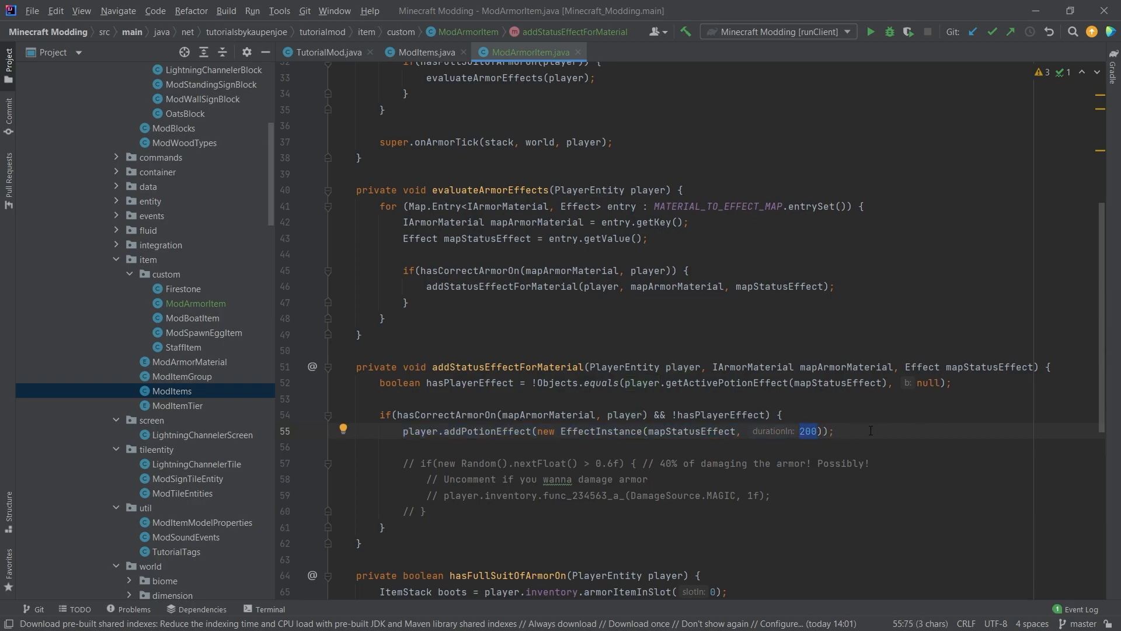
type("400")
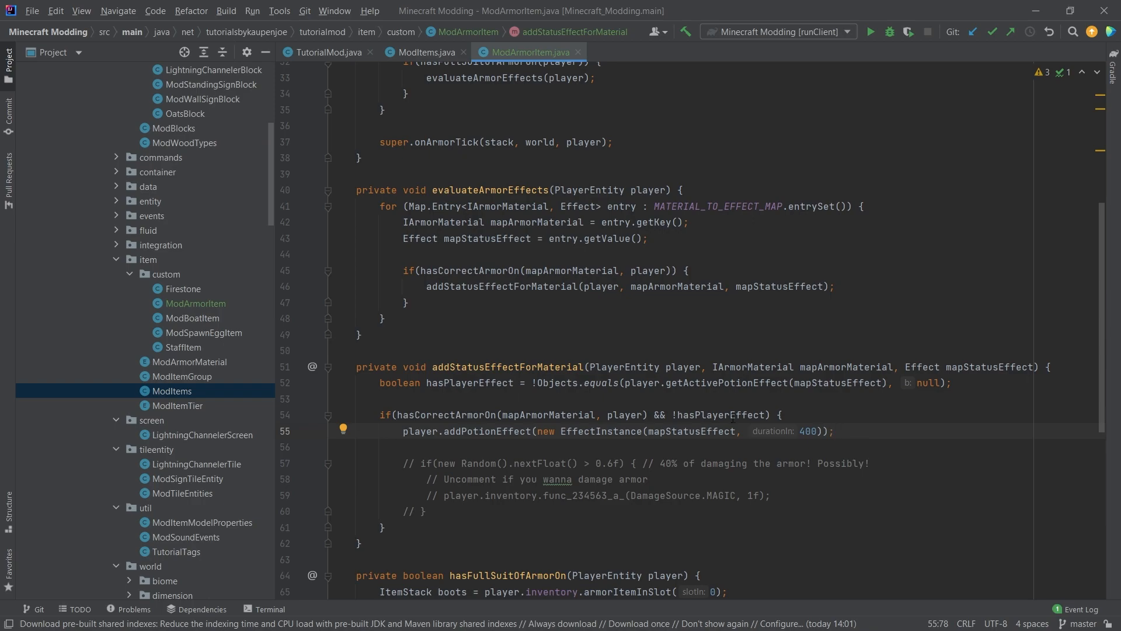
left_click(832, 431)
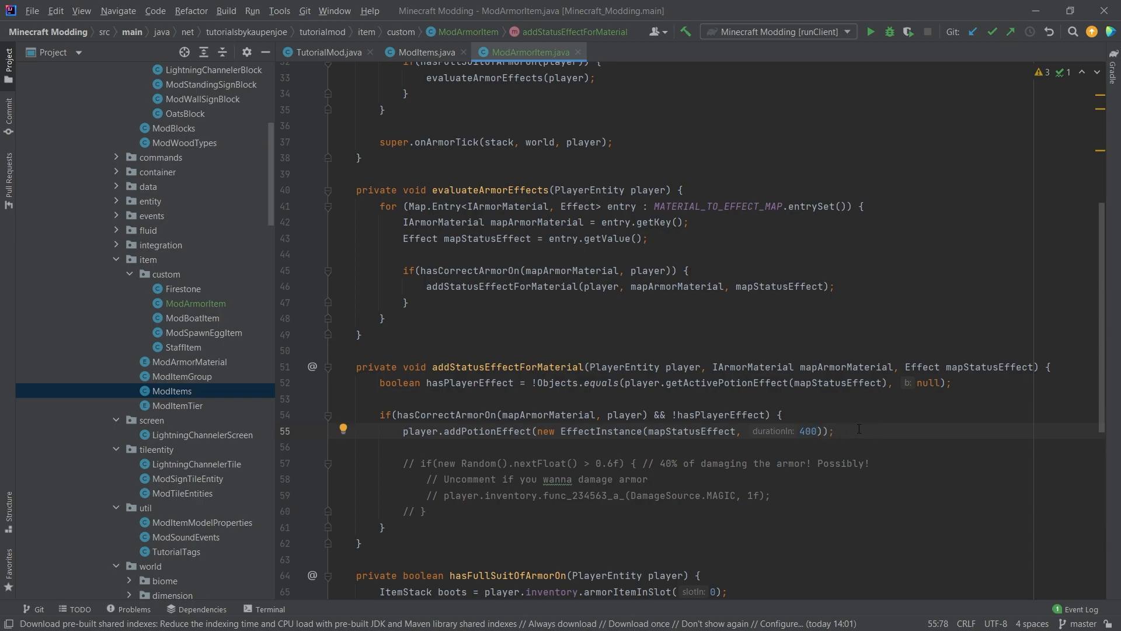
scroll("up", 3)
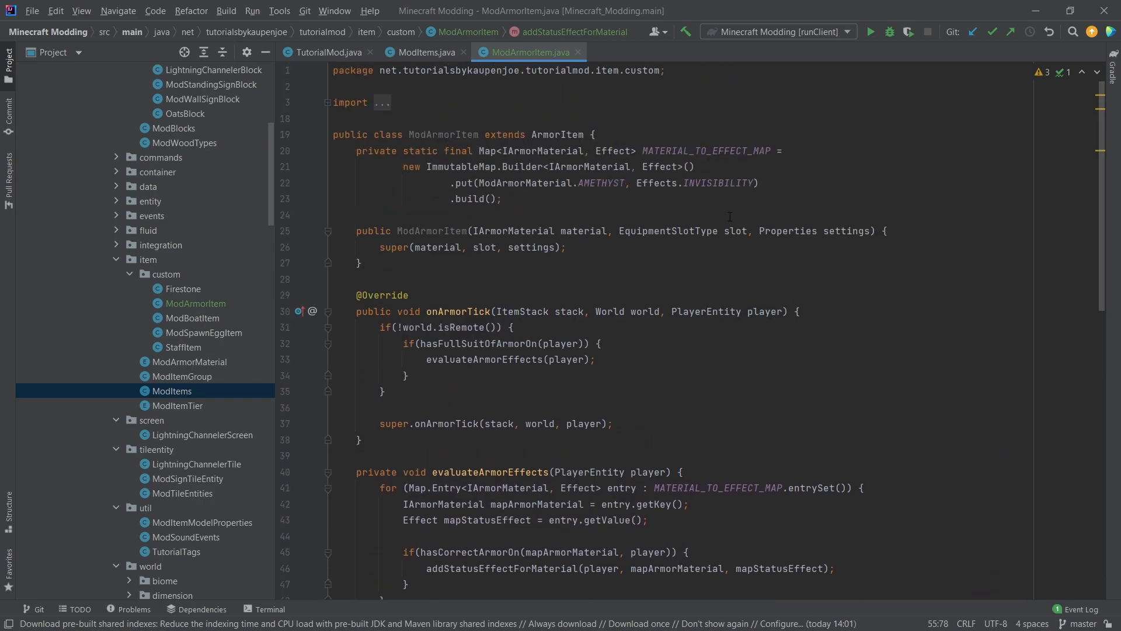
double_click(693, 183)
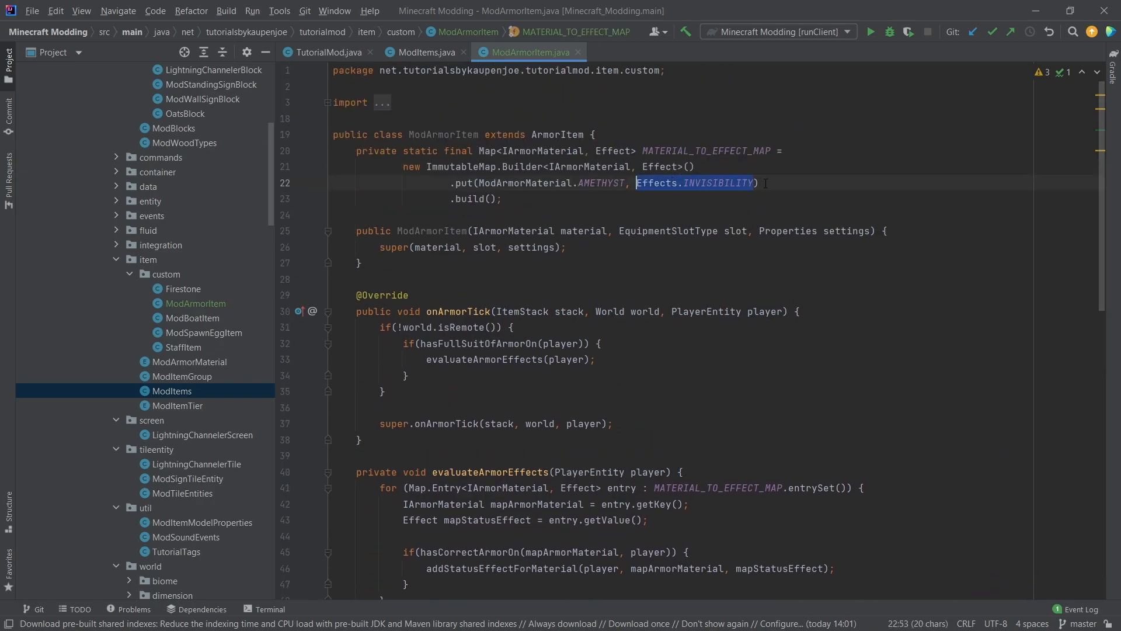
scroll("down", 3)
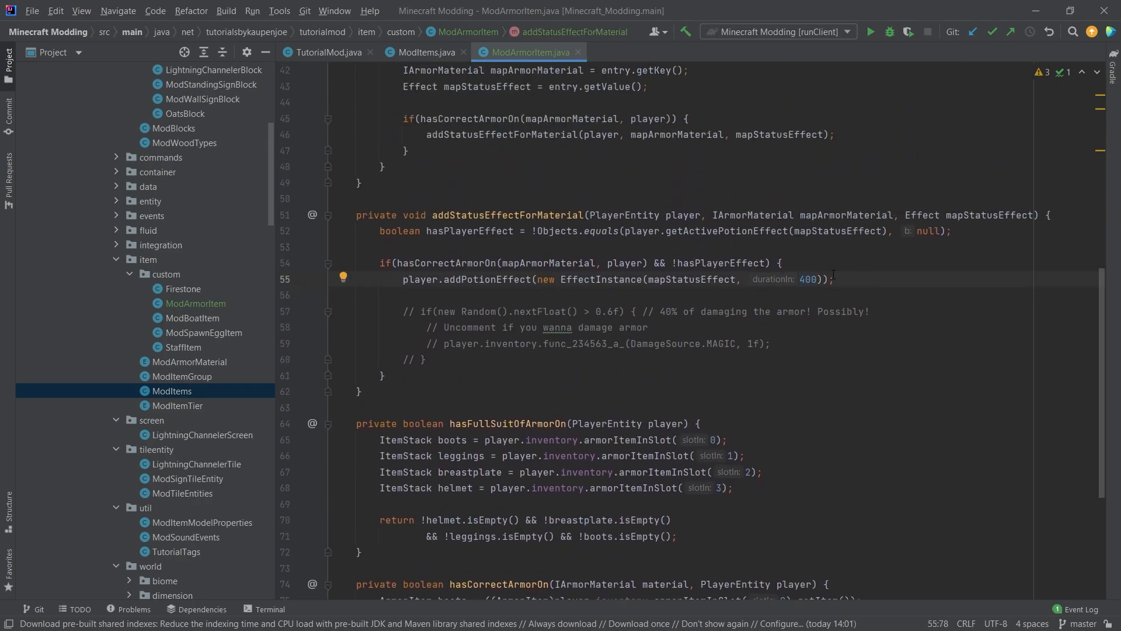
scroll("up", 3)
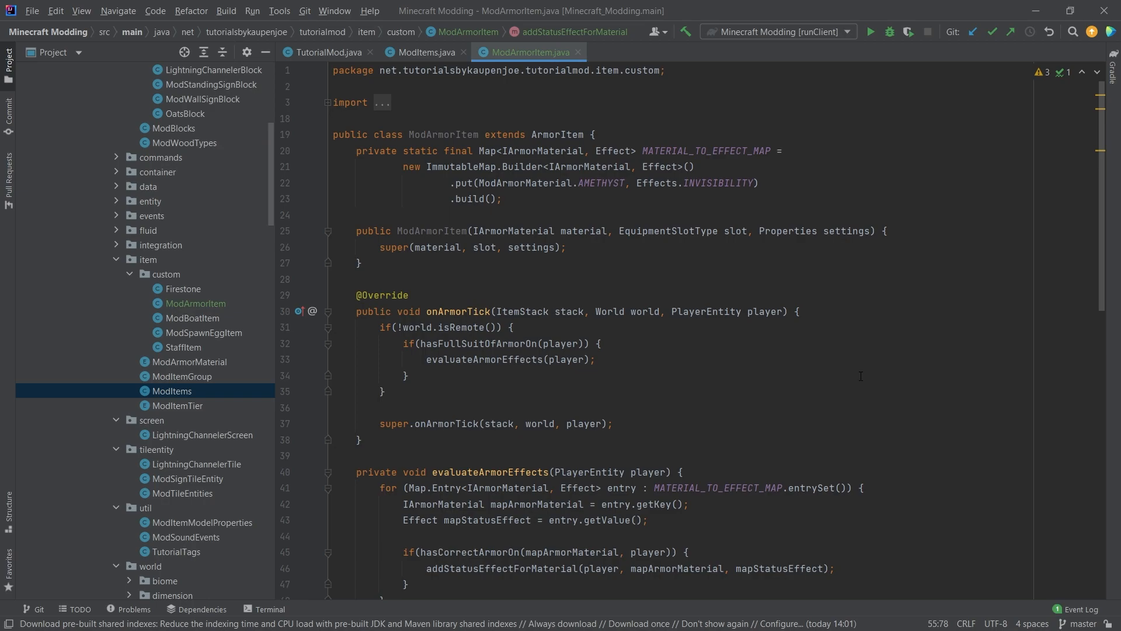
scroll("down", 3)
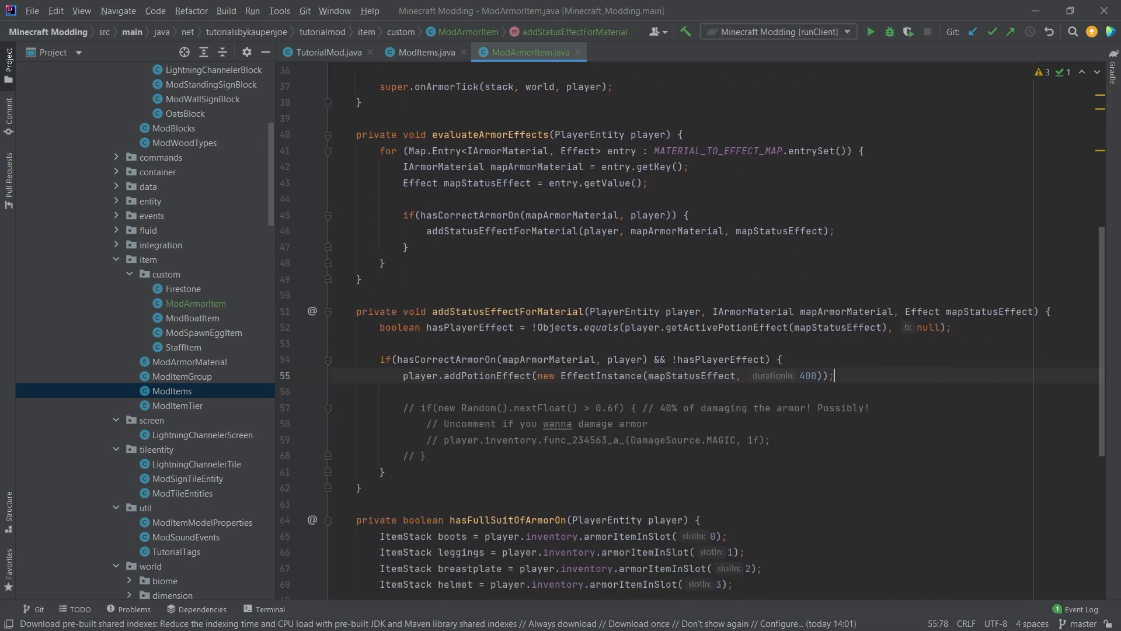
scroll("up", 3)
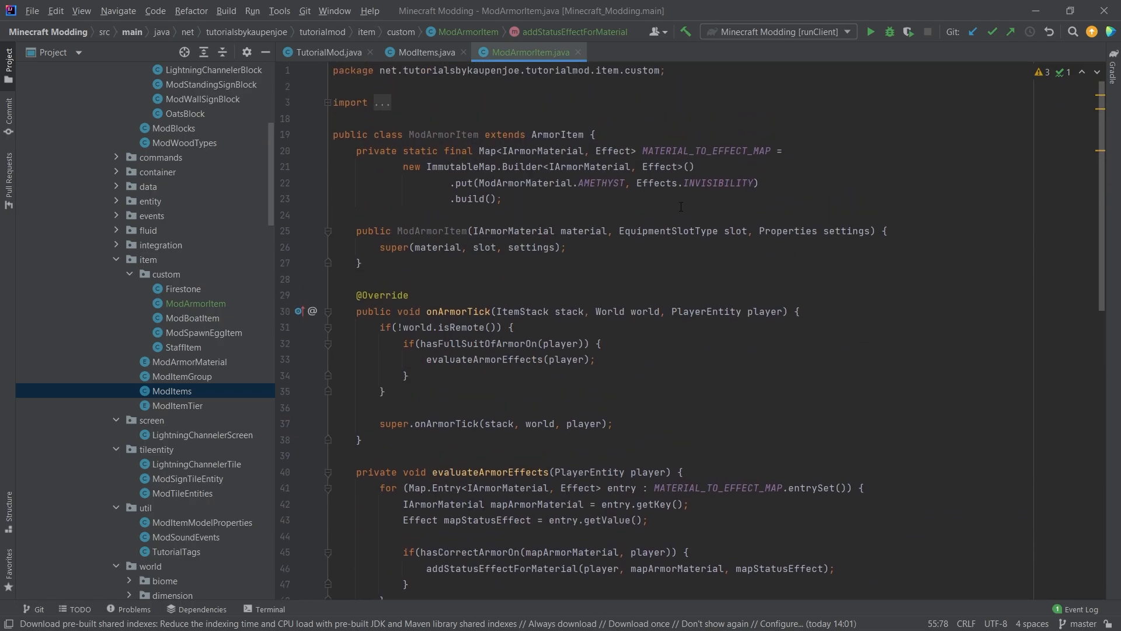
double_click(611, 150)
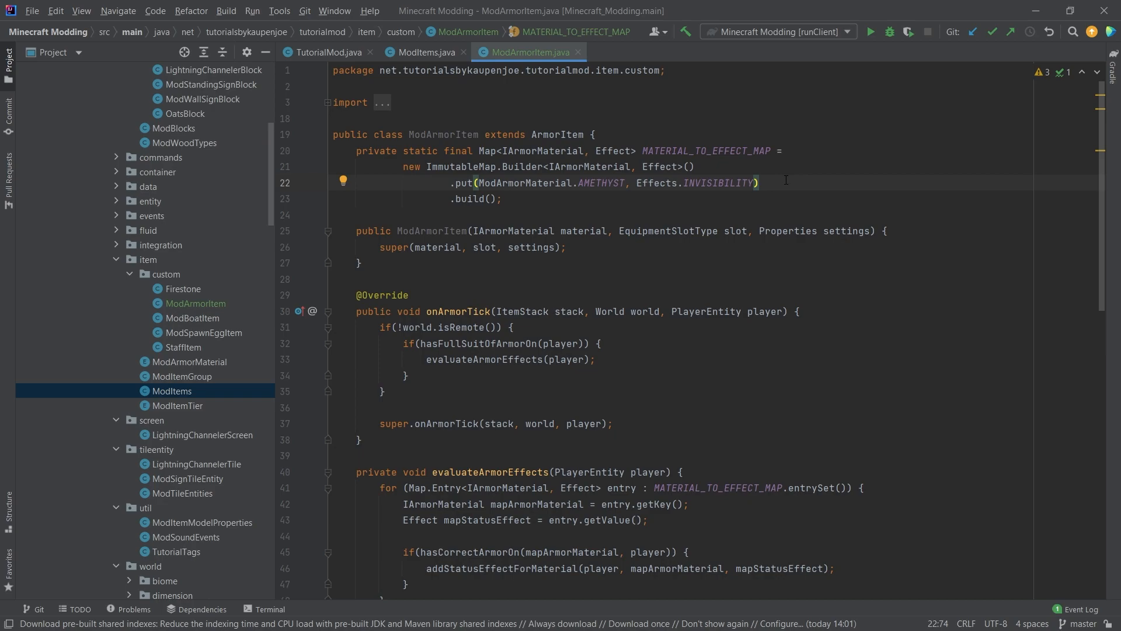
scroll("down", 3)
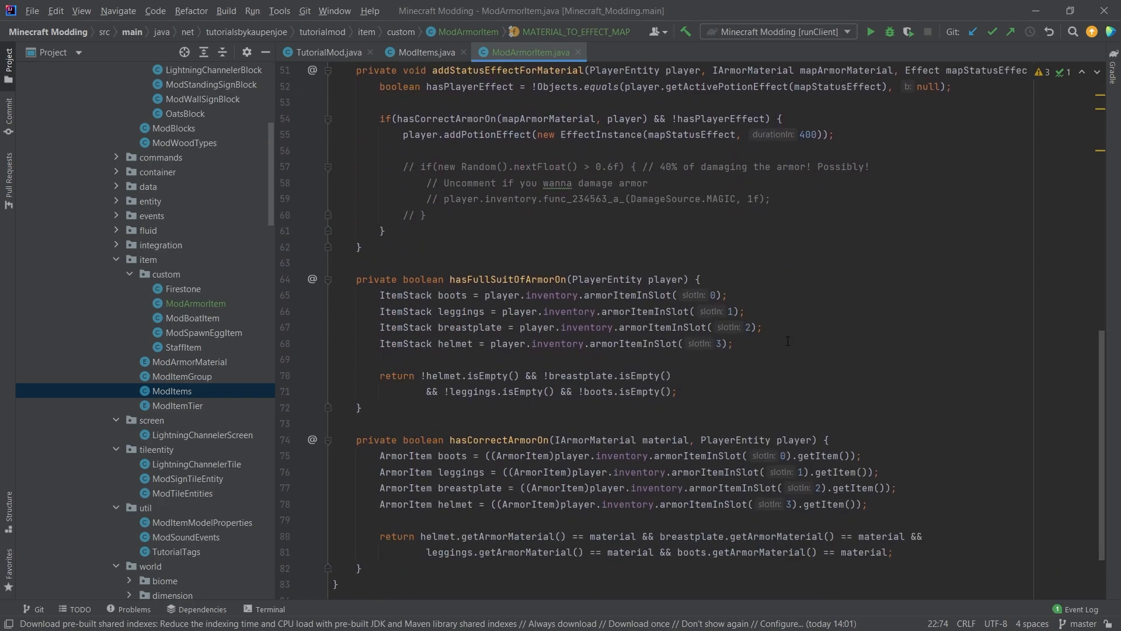
scroll("up", 3)
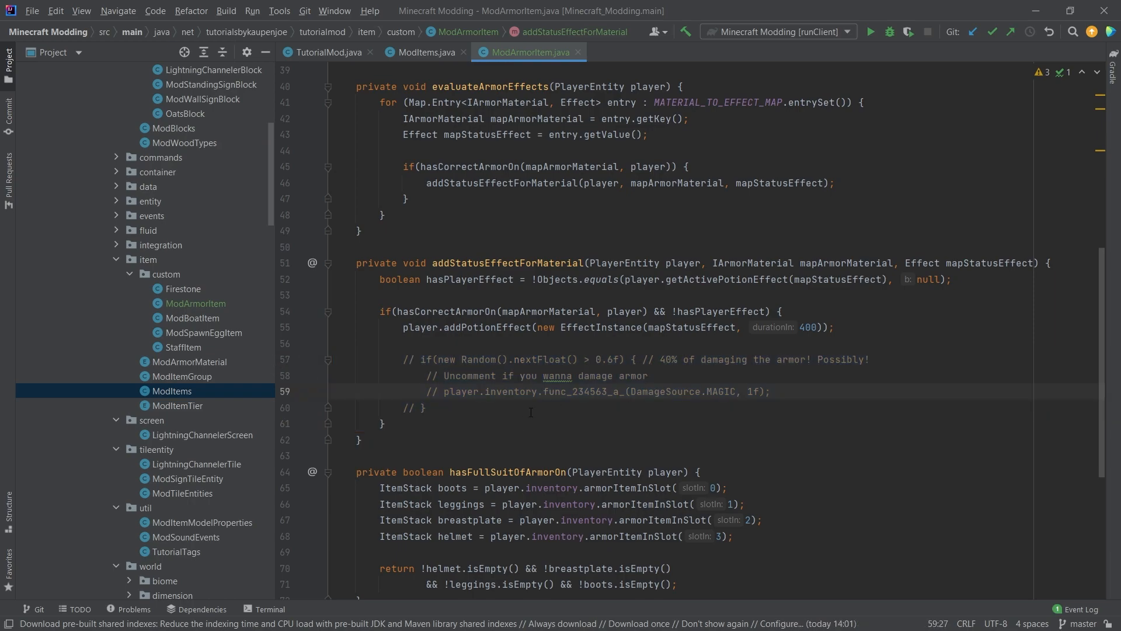
left_click(383, 423)
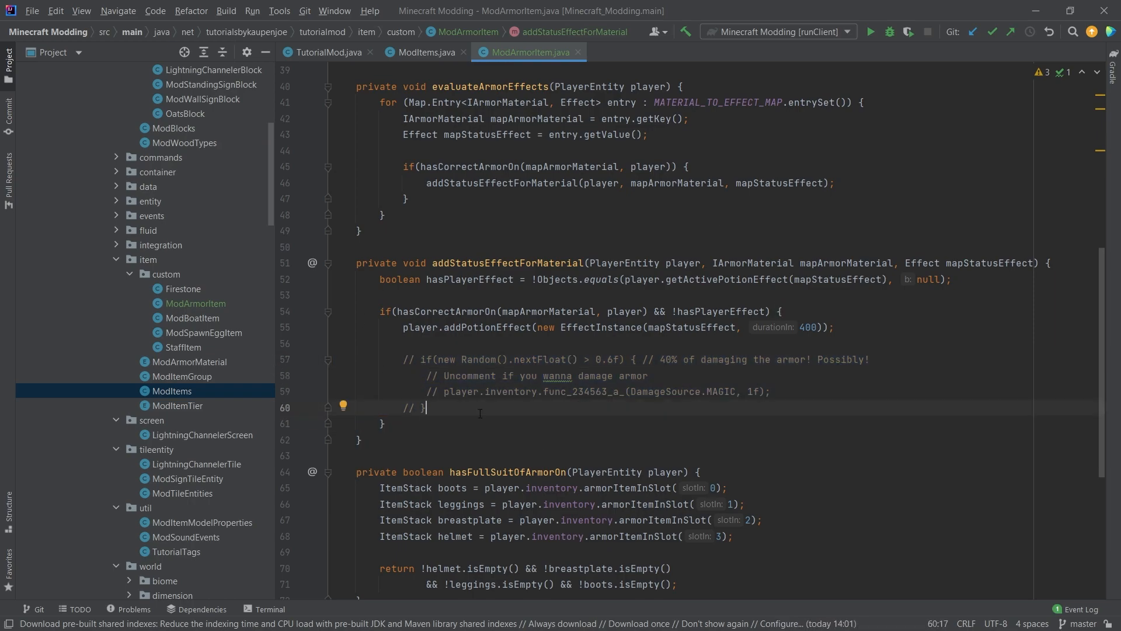
mouse_move(505, 409)
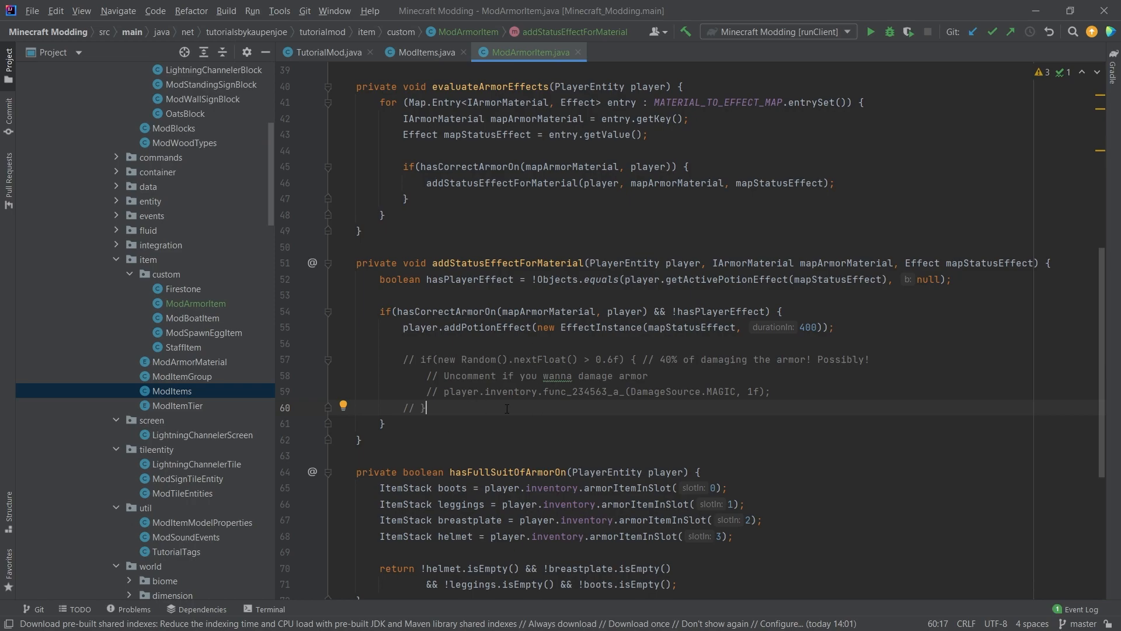
left_click(334, 342)
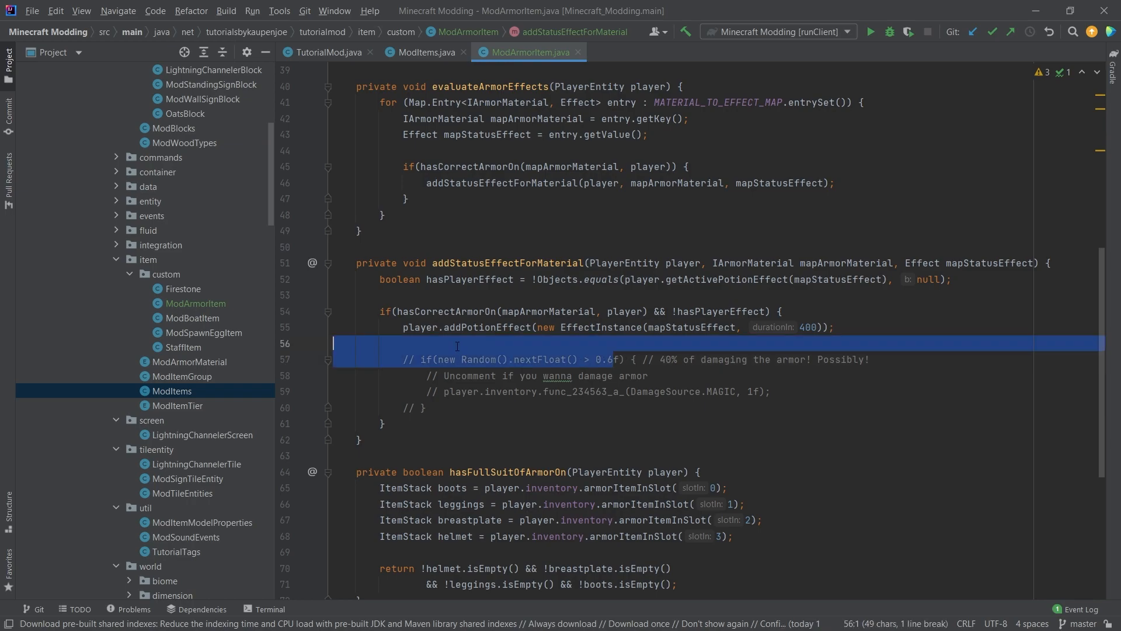
left_click(475, 344)
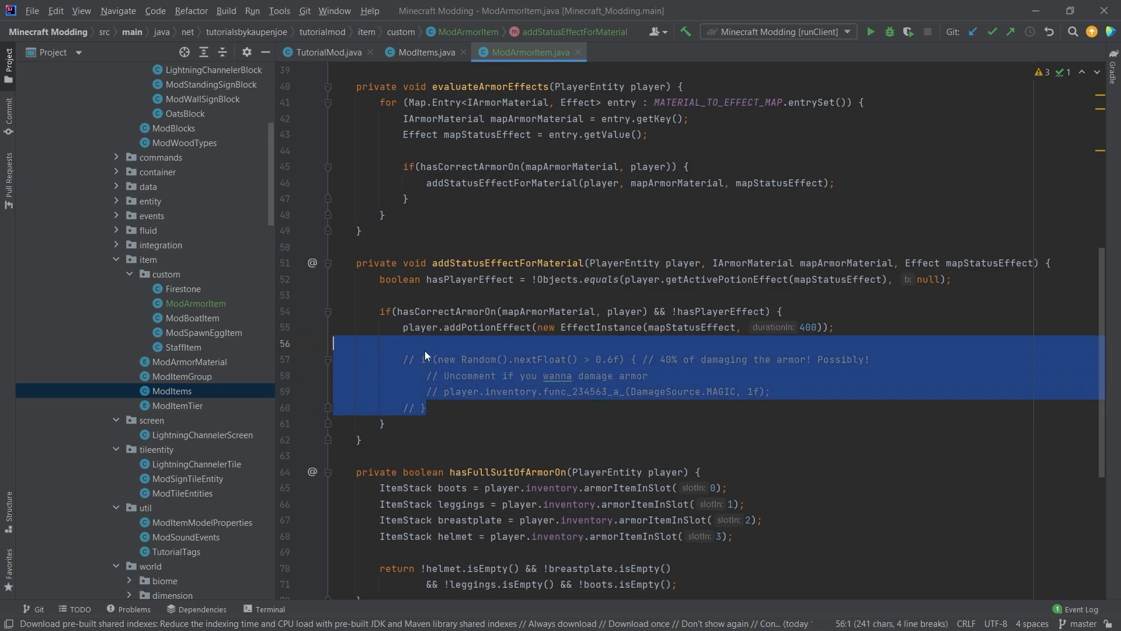
scroll("up", 3)
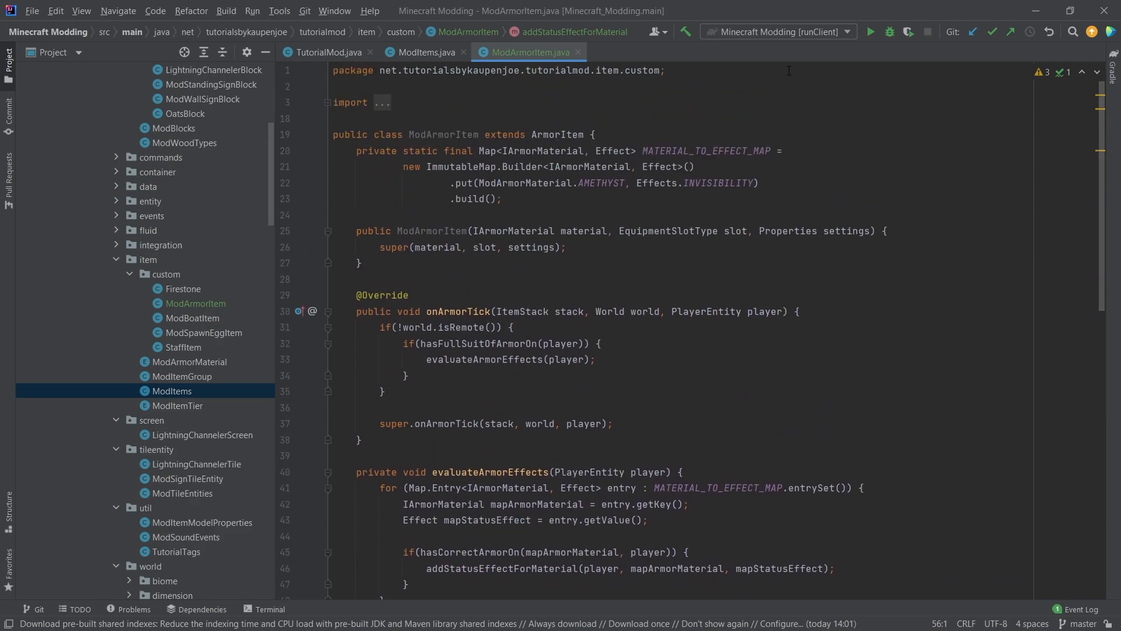
In ModItems, make AMETHYST_HELMET a ModArmorItem instead of ArmorItem via autocomplete, then run the client
left_click(427, 52)
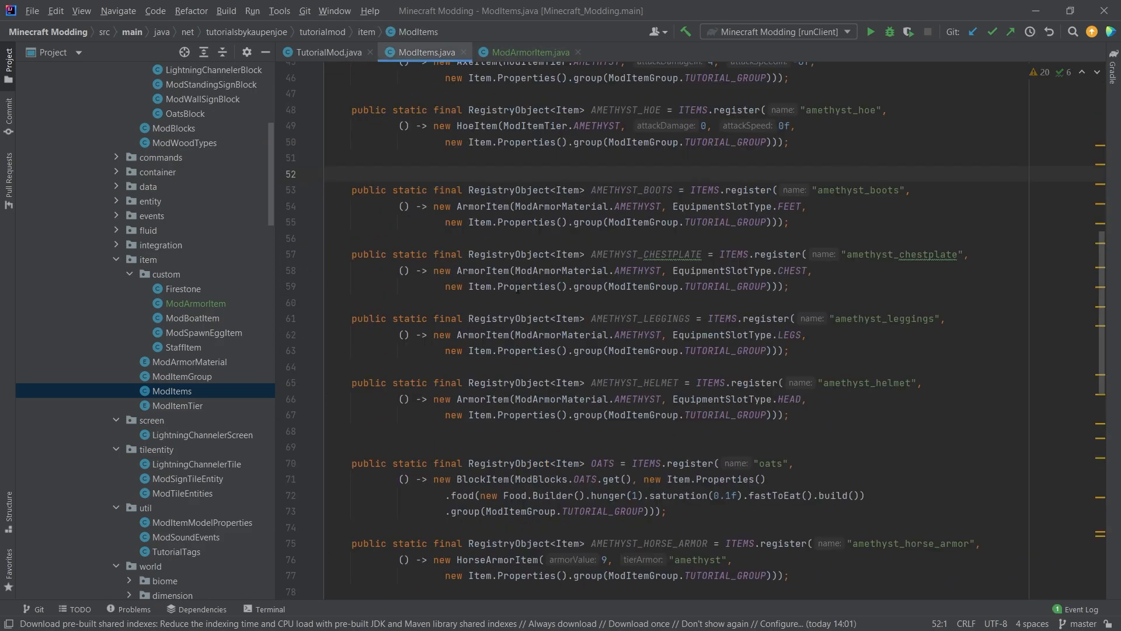
double_click(482, 399)
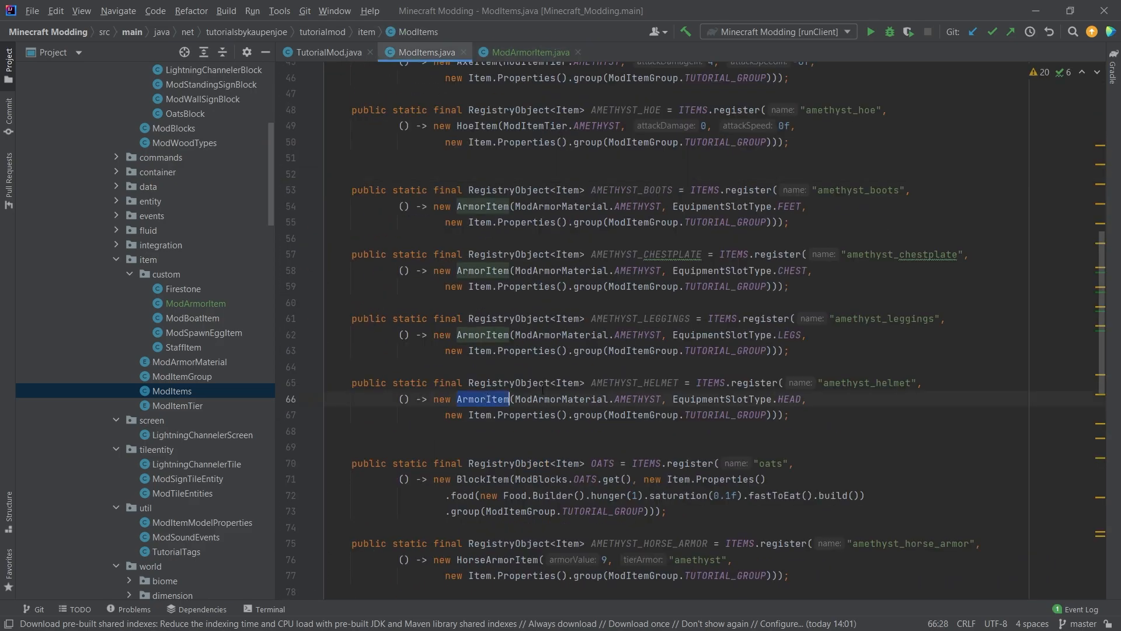
type("ModA")
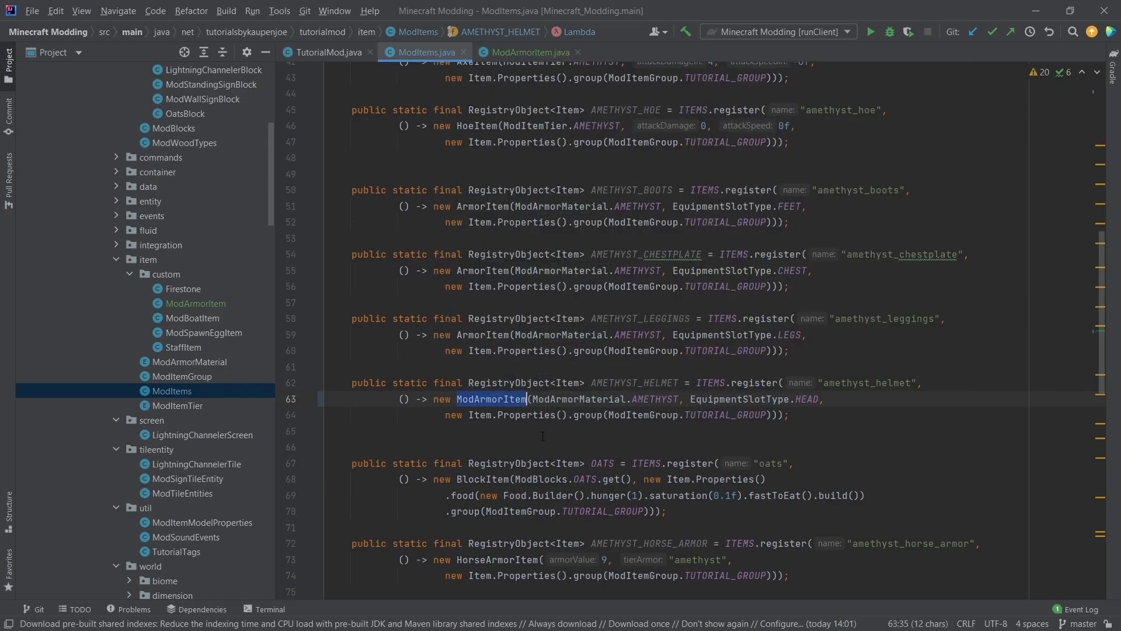
left_click(464, 398)
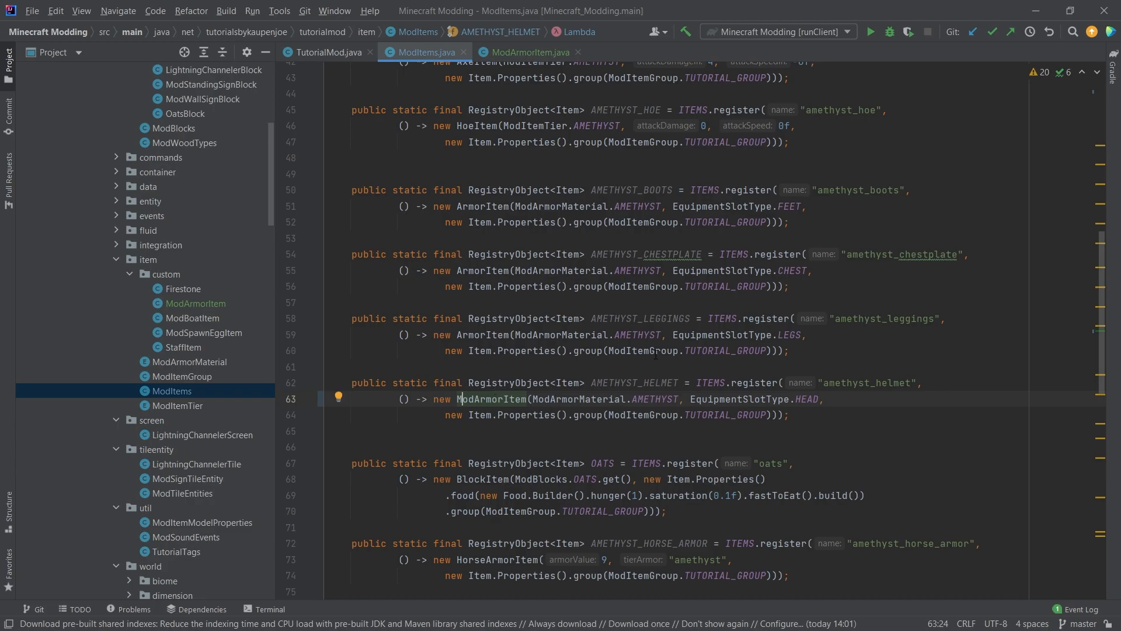
left_click(329, 447)
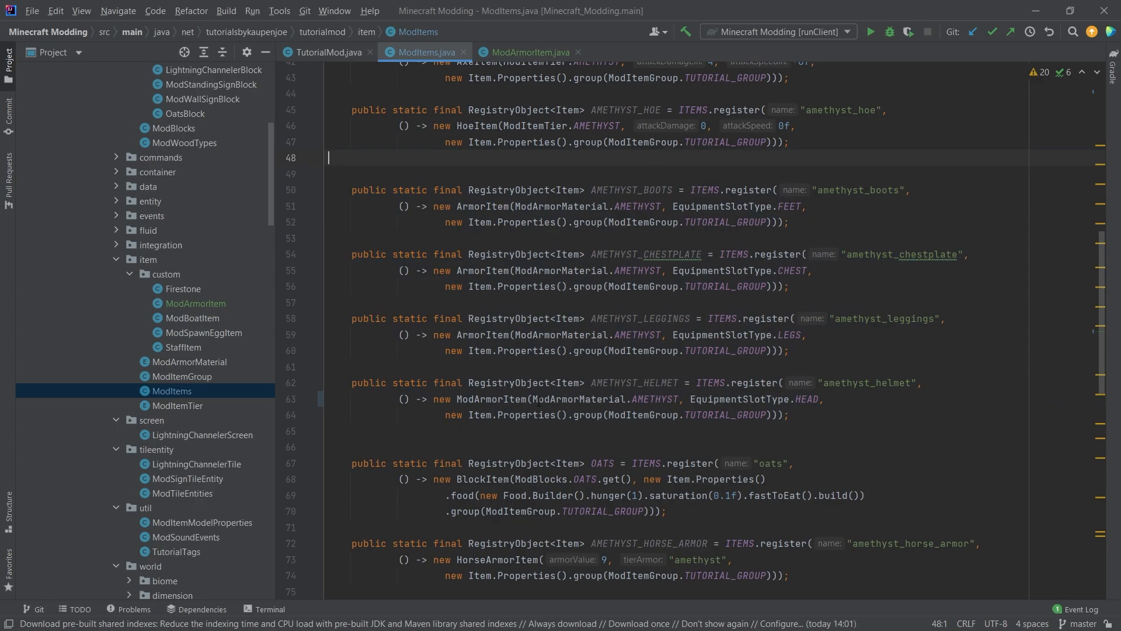
left_click(483, 399)
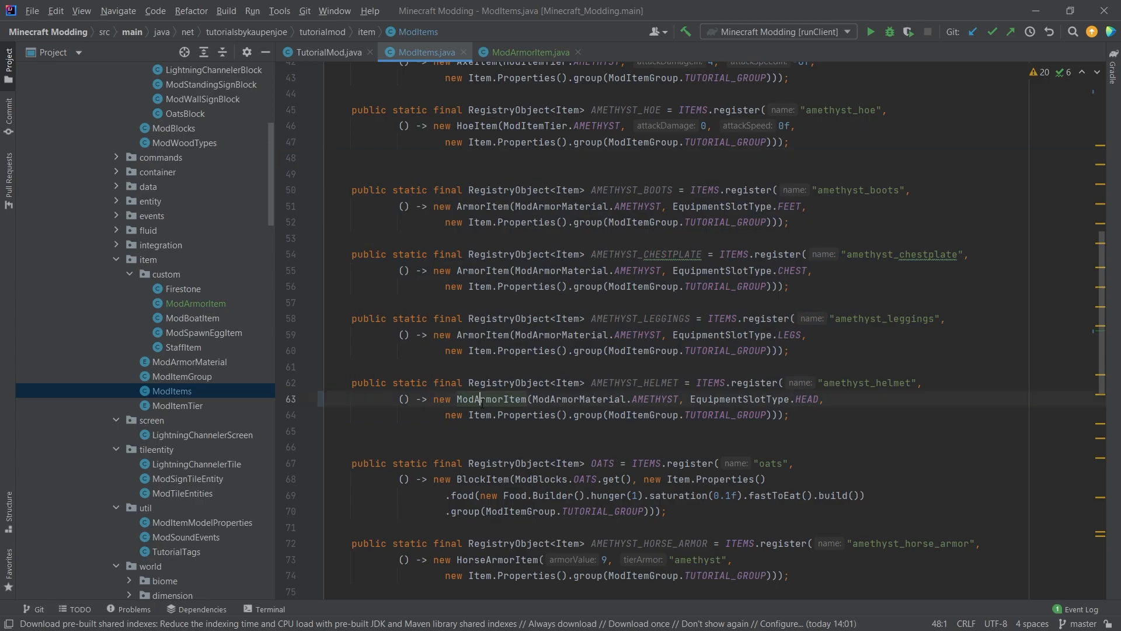
left_click(492, 270)
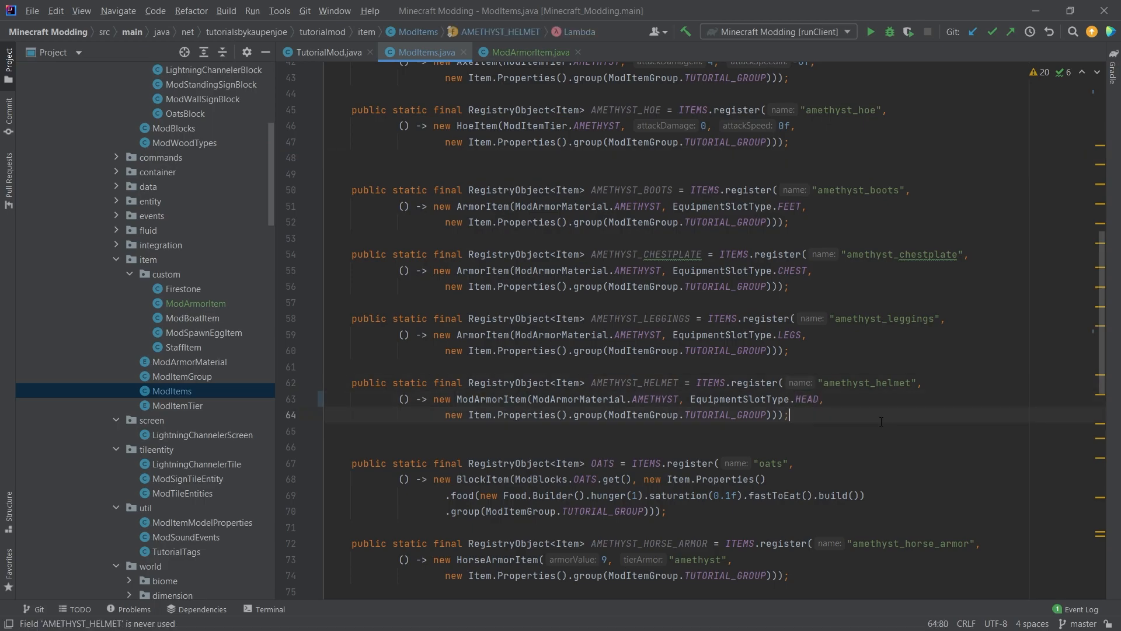
left_click(527, 52)
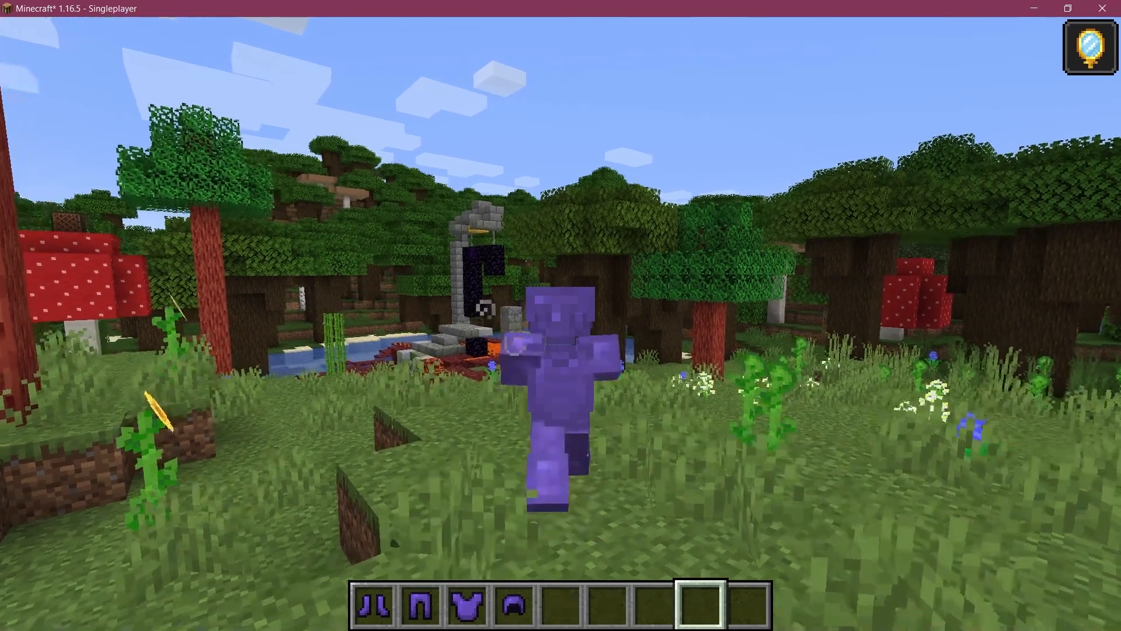
Check the inventory to confirm the Invisibility effect from the full amethyst set
key("e")
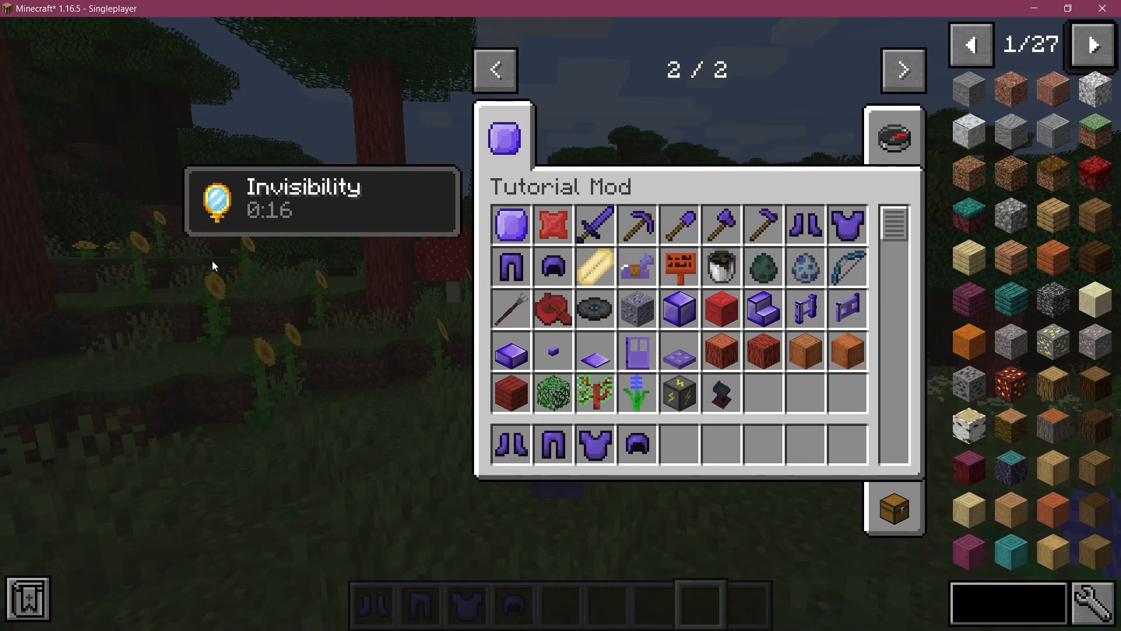
mouse_move(892, 137)
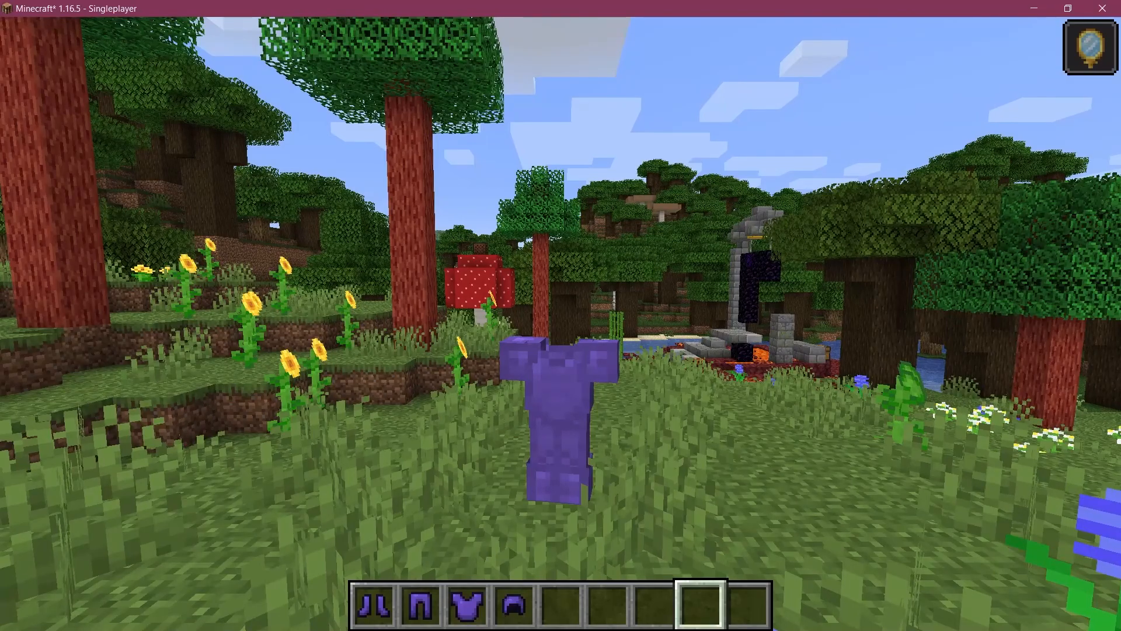
mouse_move(561, 314)
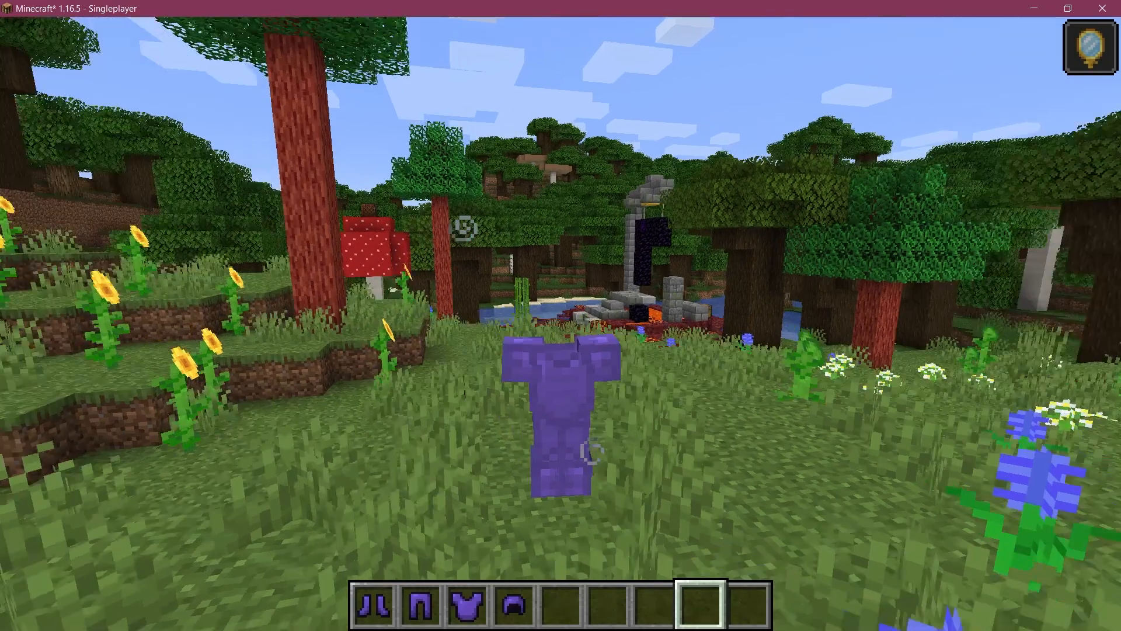
Remove and re-equip the helmet and chestplate, confirming visibility toggles, then return to IntelliJ
key("e")
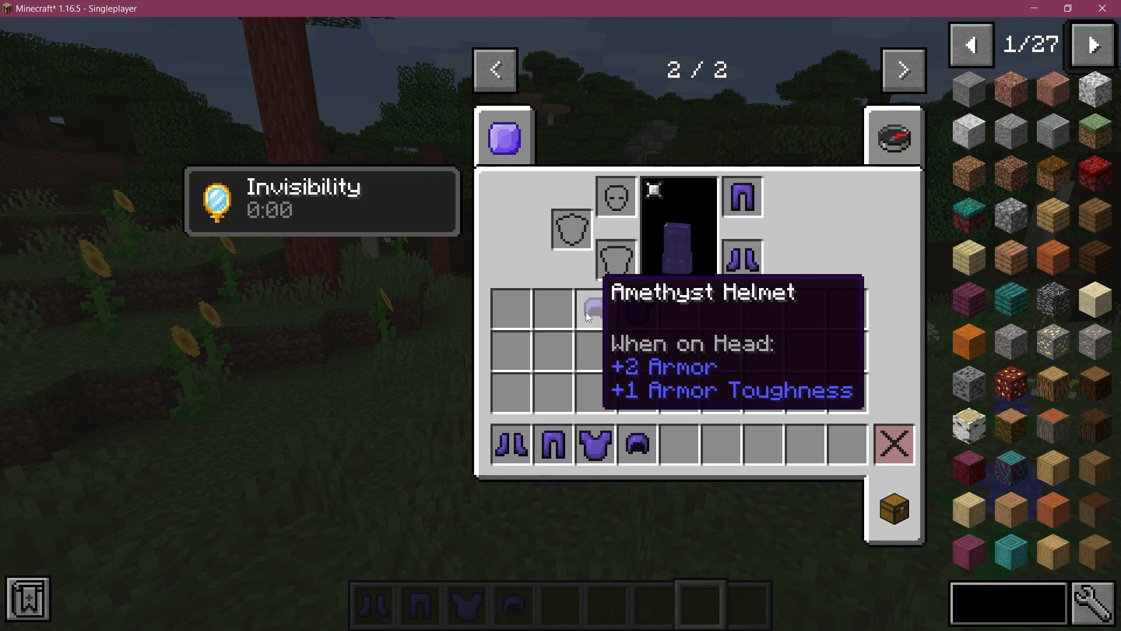
key("Escape")
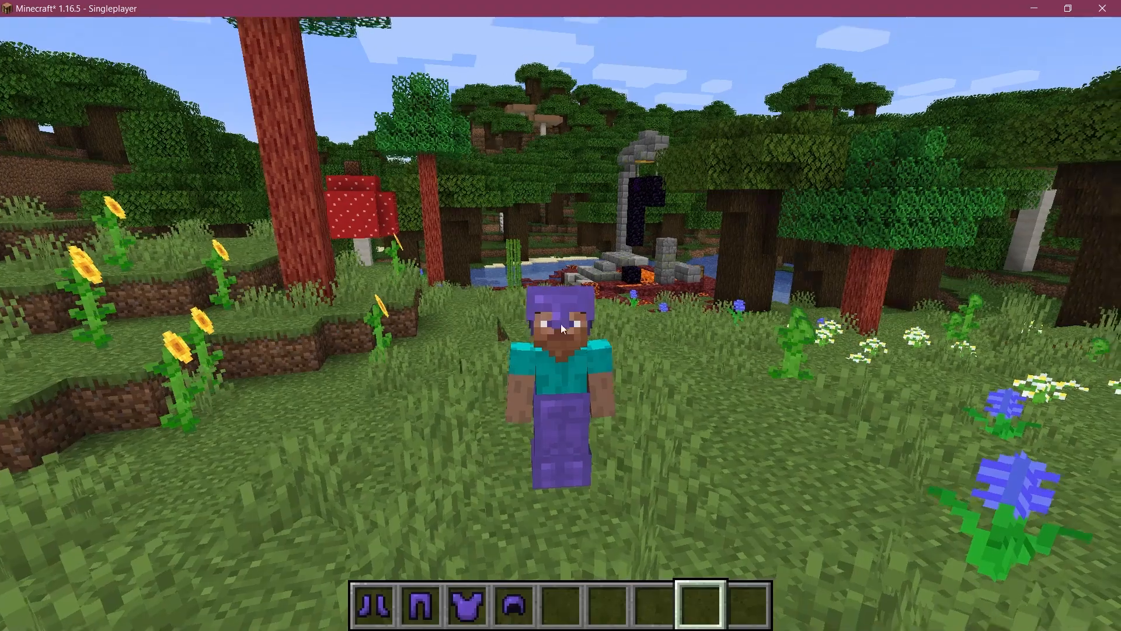
key("e")
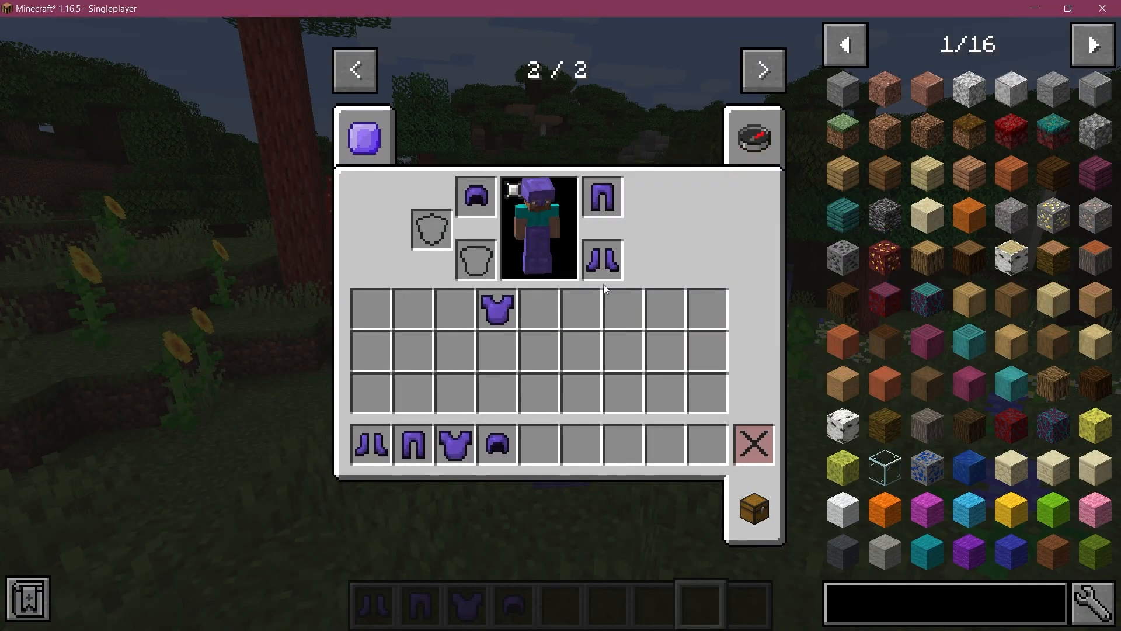
mouse_move(497, 308)
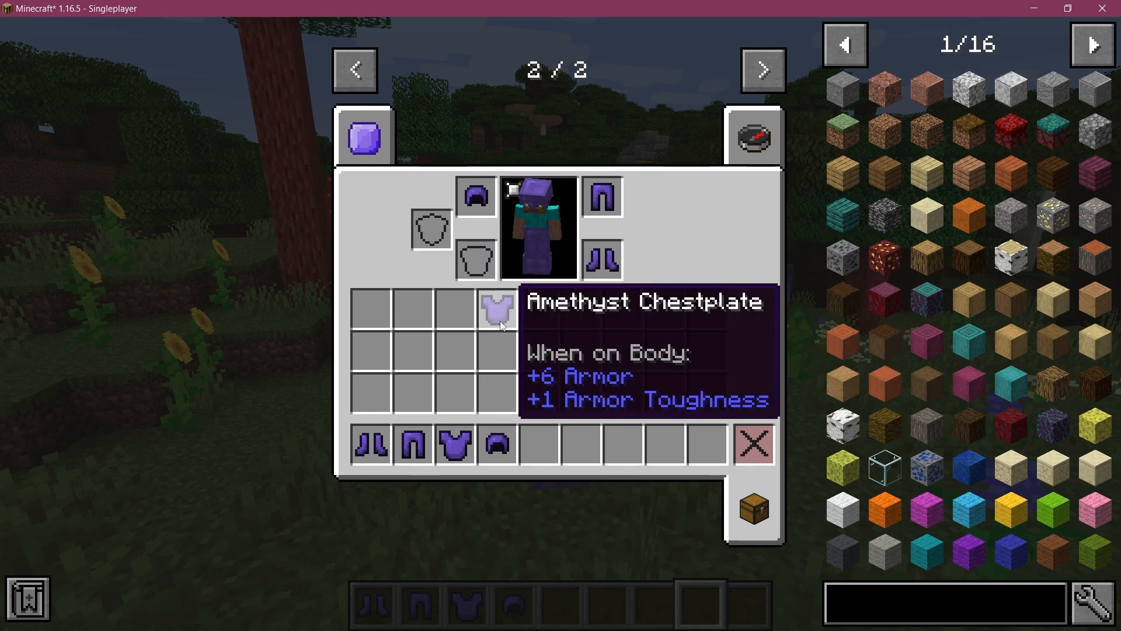
key("Escape")
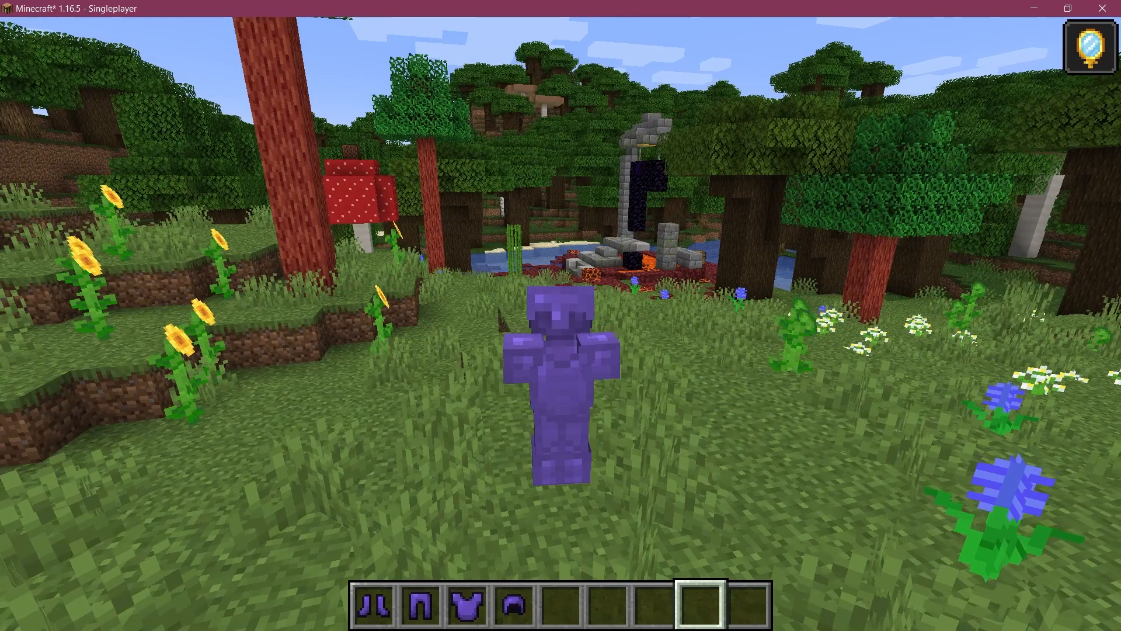
key("e")
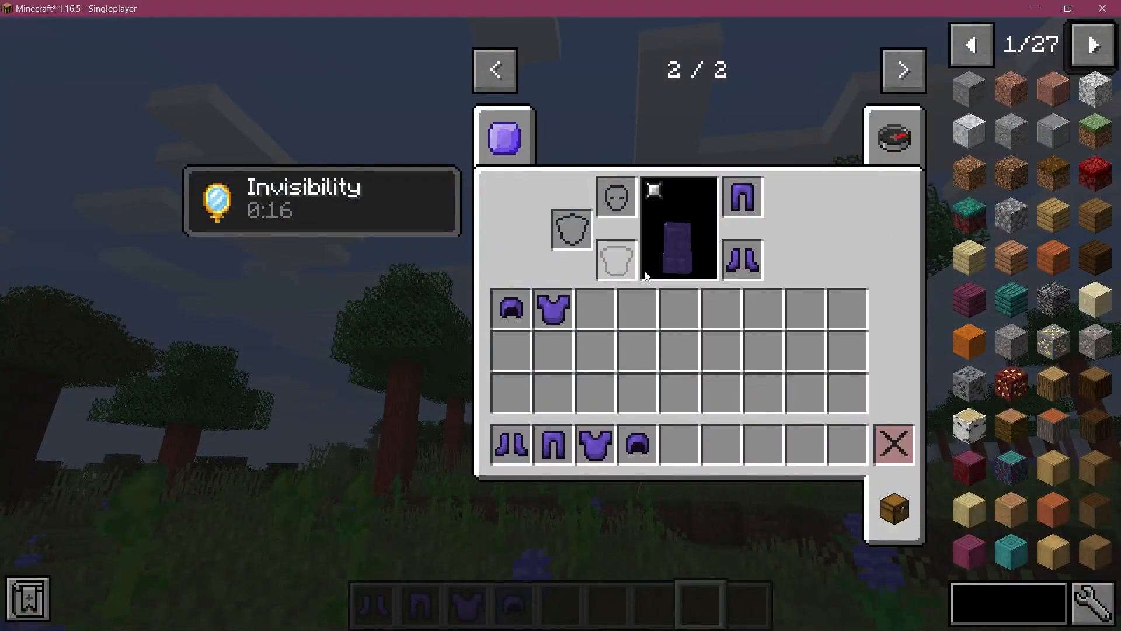
key("escape")
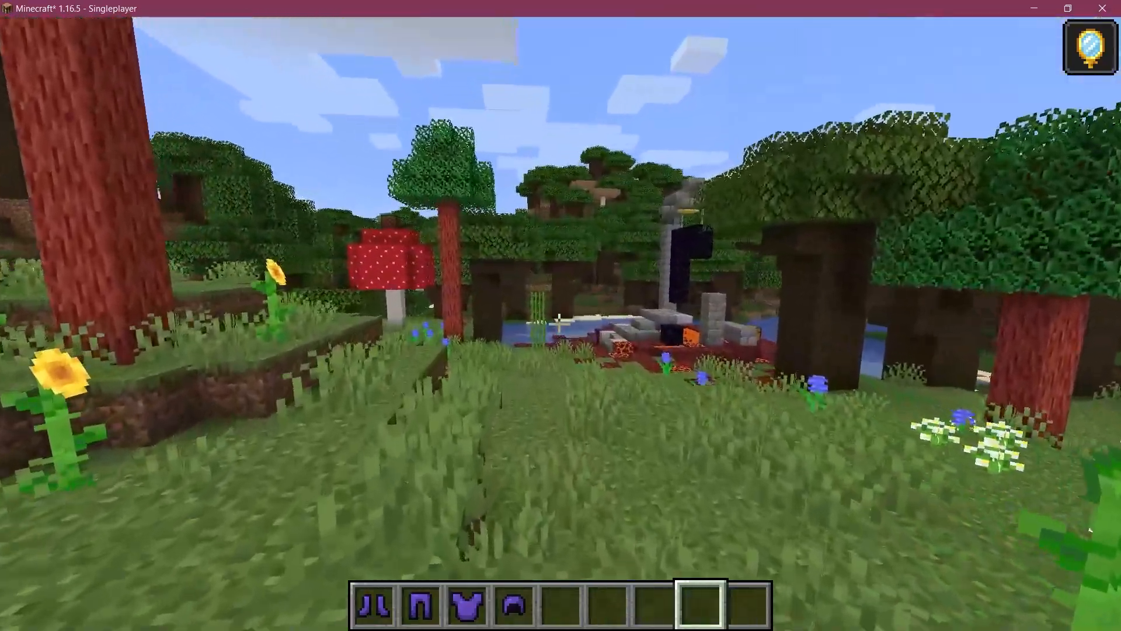
key("alt+tab")
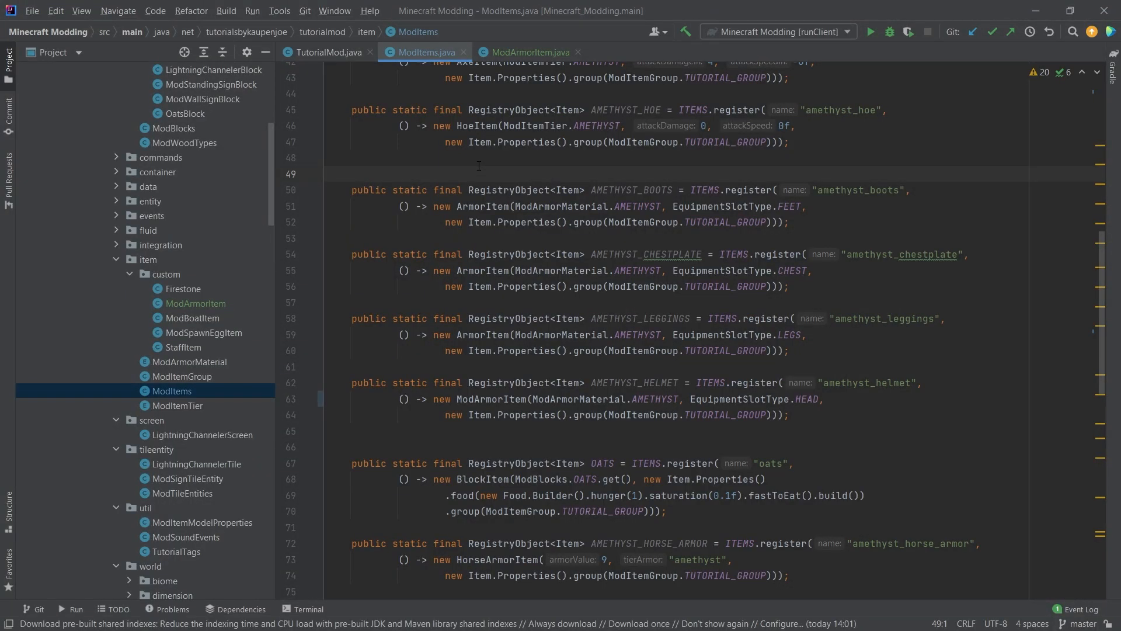